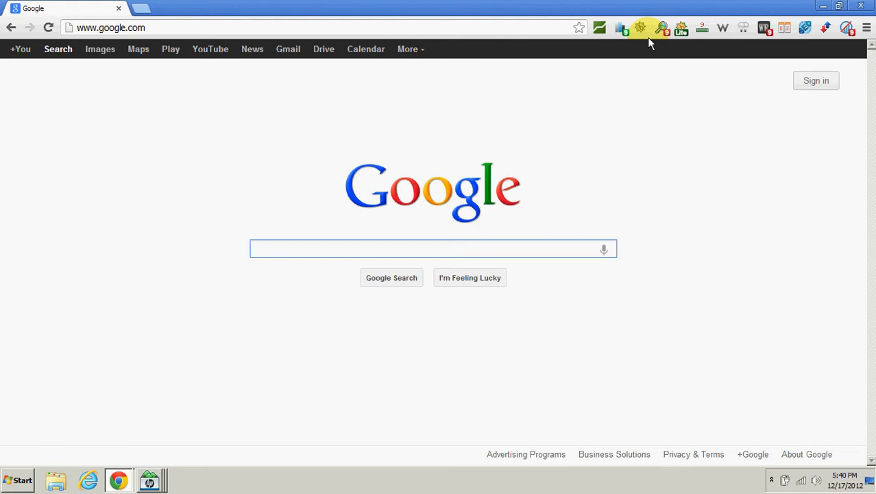
Step: Sign in to the Google account with its email and password from the Google homepage
left_click(432, 248)
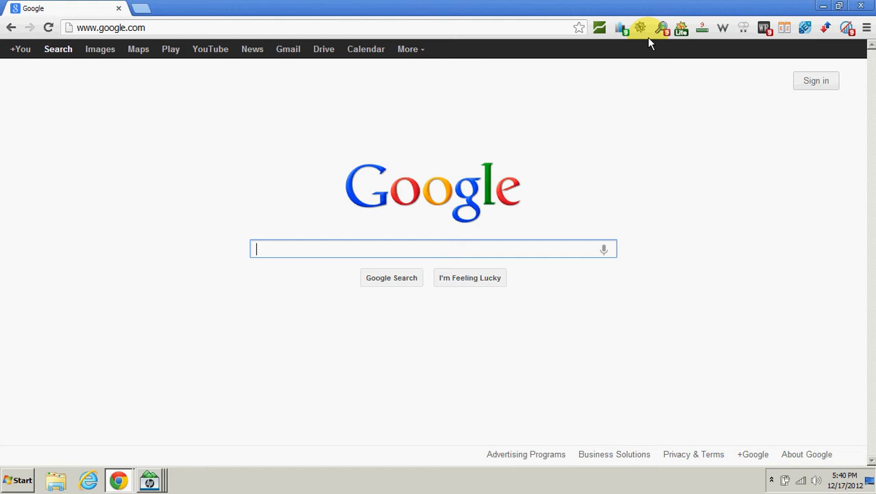
mouse_move(817, 80)
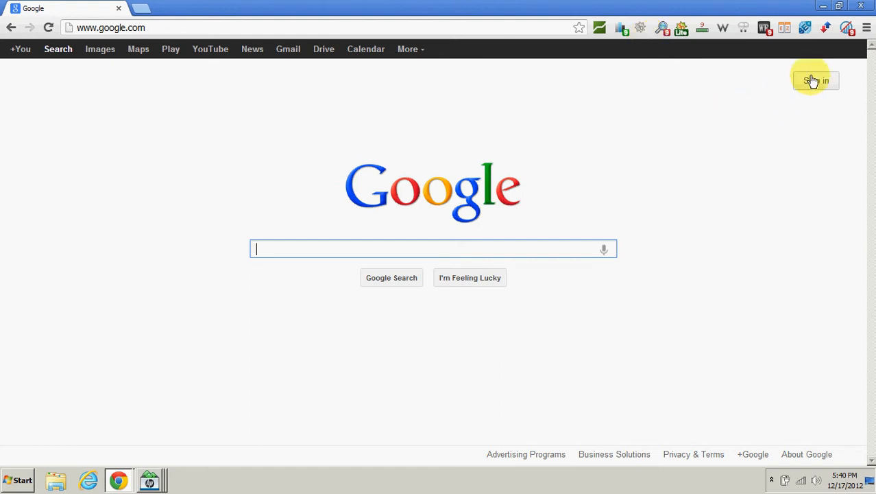
left_click(815, 80)
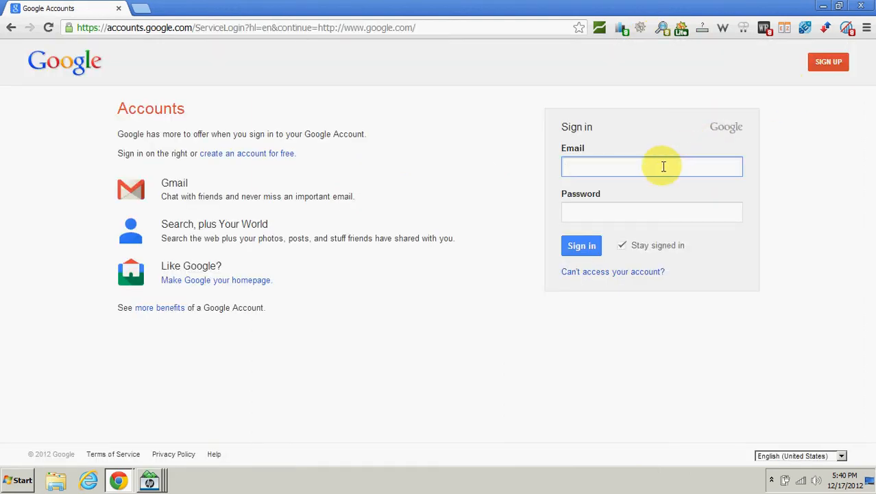
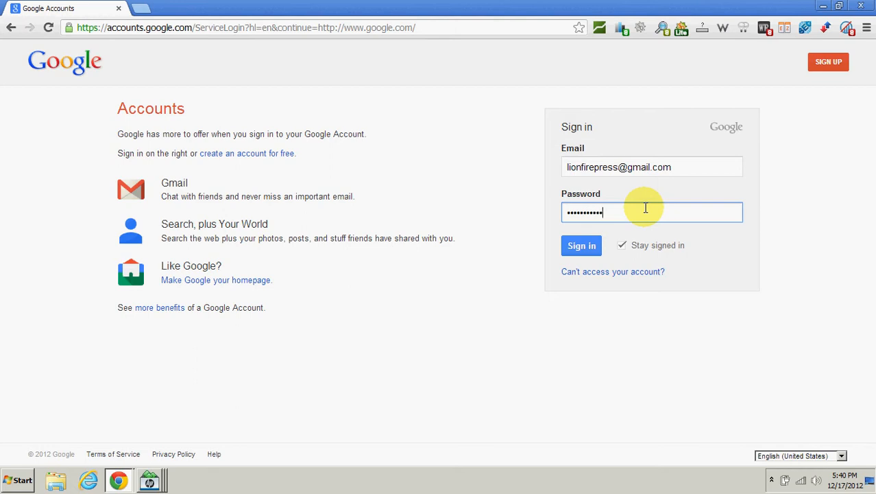
left_click(581, 245)
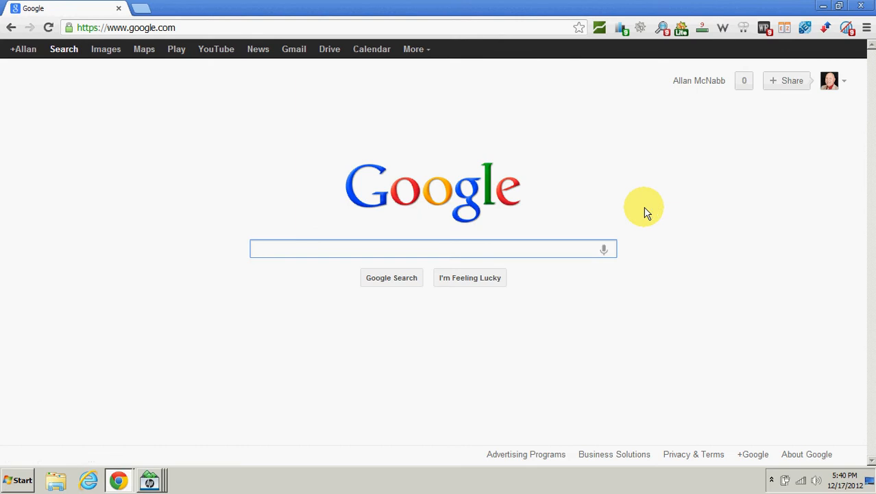
mouse_move(255, 127)
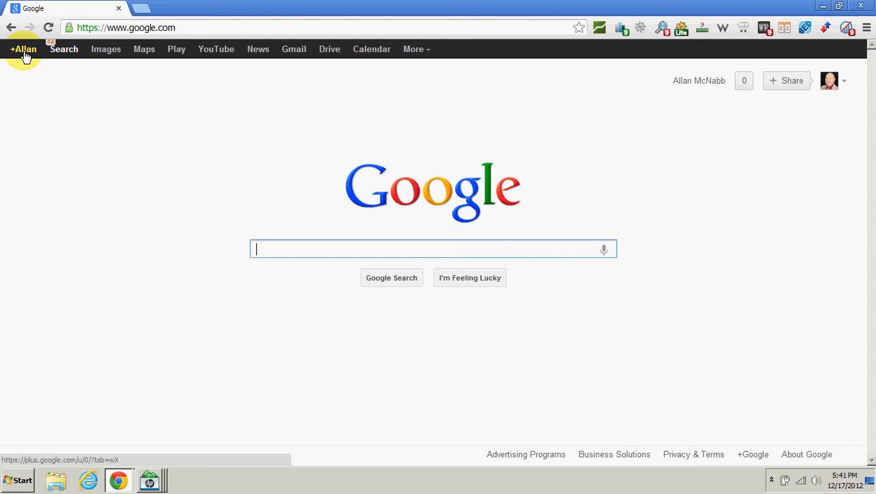
Step: From the Google+ home page, launch a new hangout and maximize its window
left_click(23, 49)
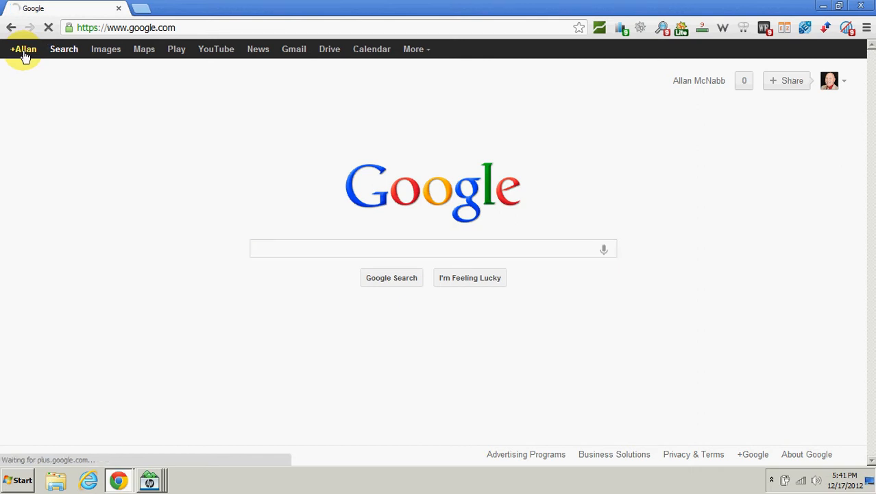
left_click(23, 49)
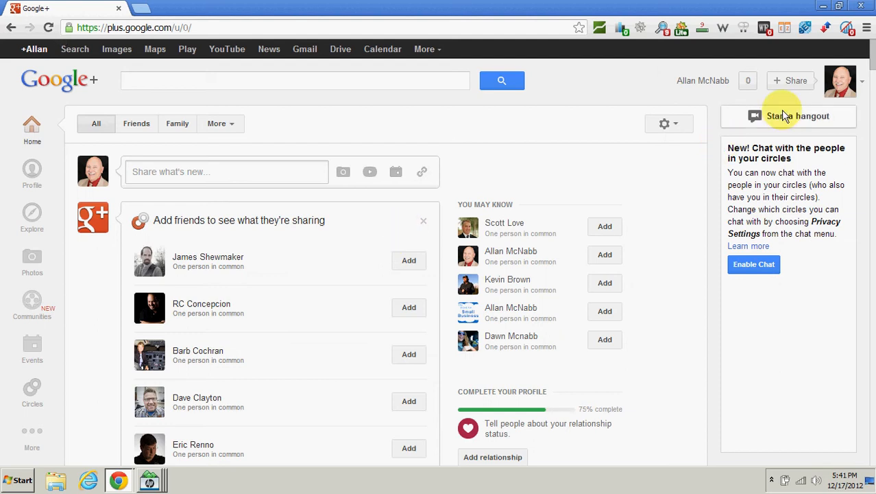
left_click(789, 115)
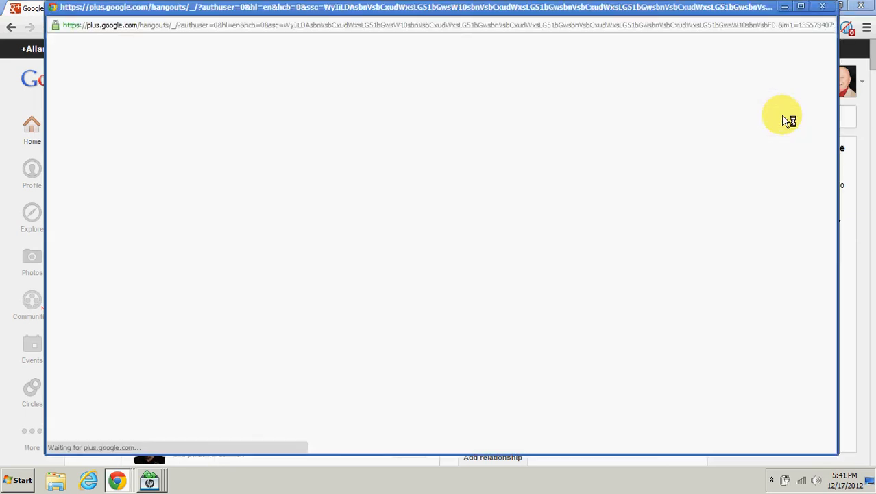
left_click(801, 7)
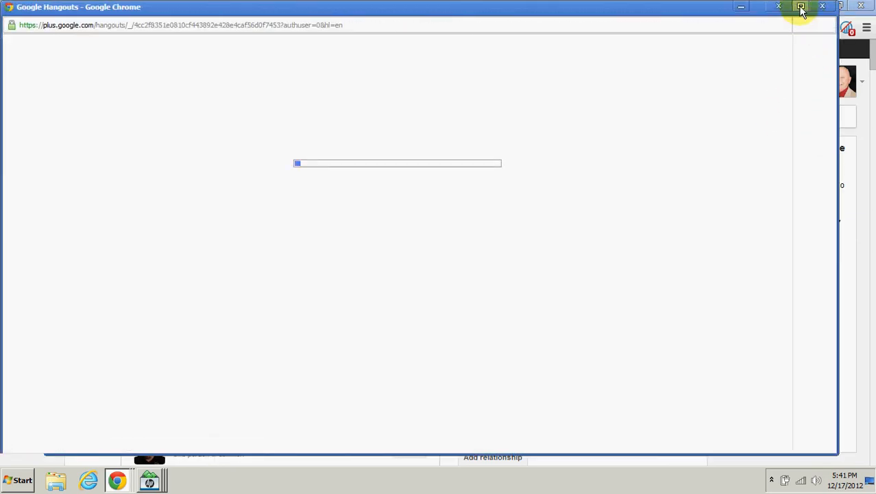
left_click(801, 6)
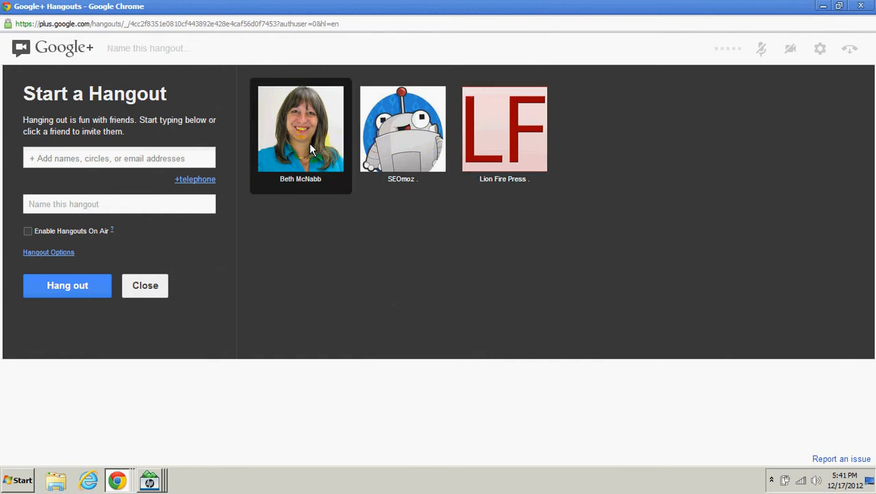
left_click(300, 129)
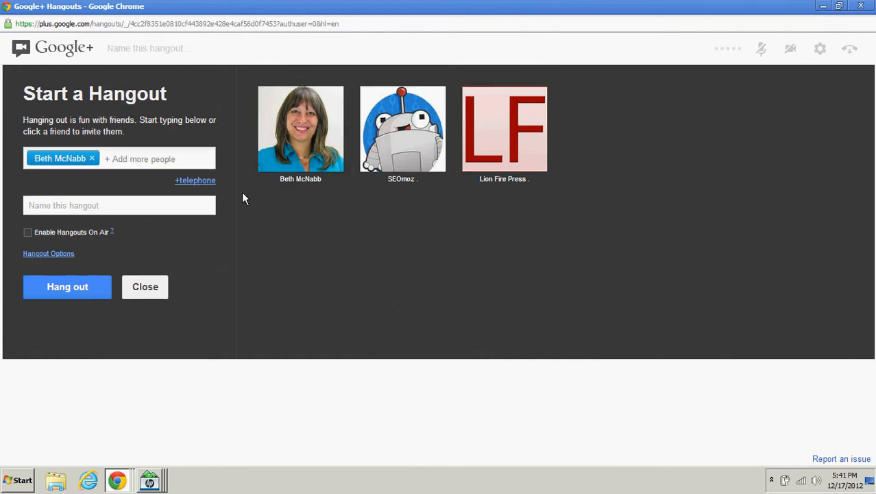
left_click(118, 205)
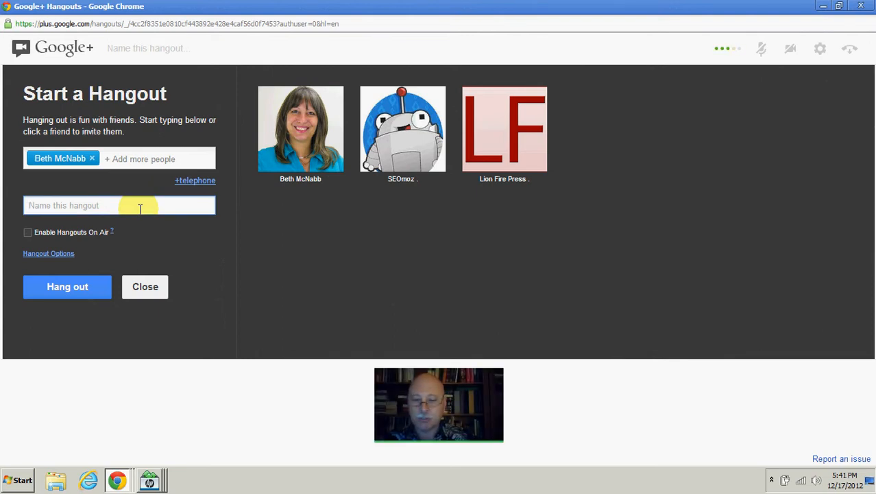
type("test2")
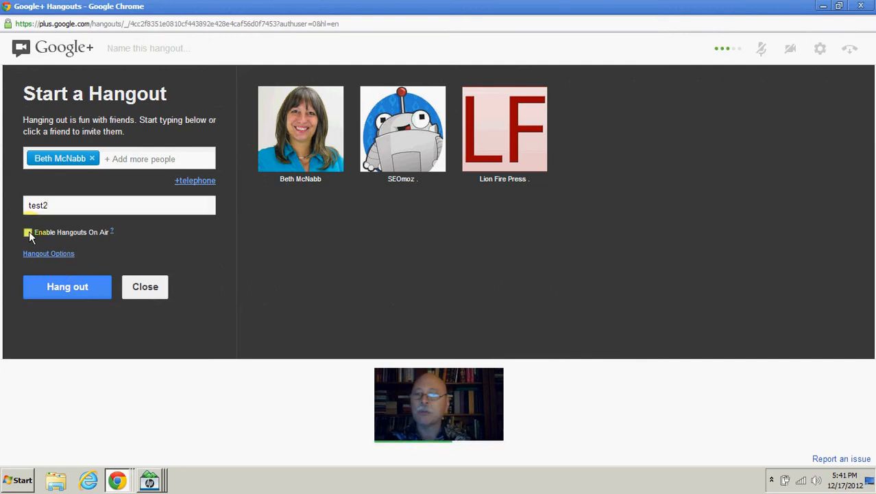
left_click(28, 232)
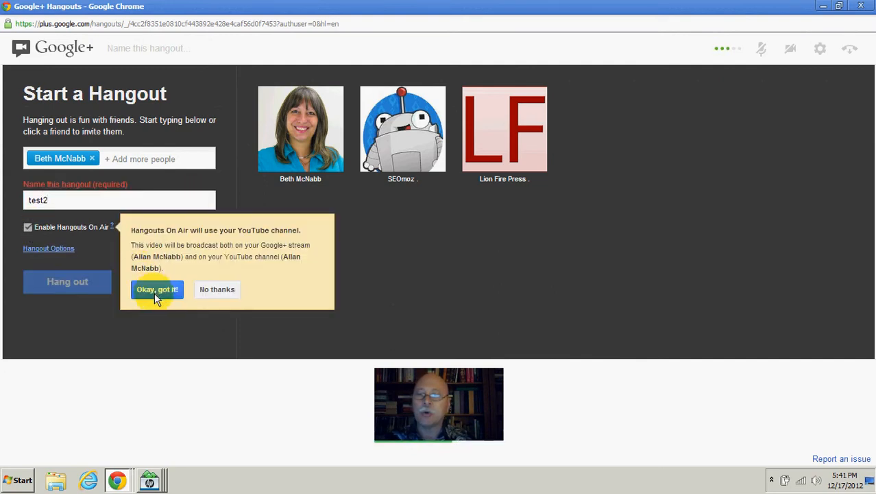
left_click(157, 288)
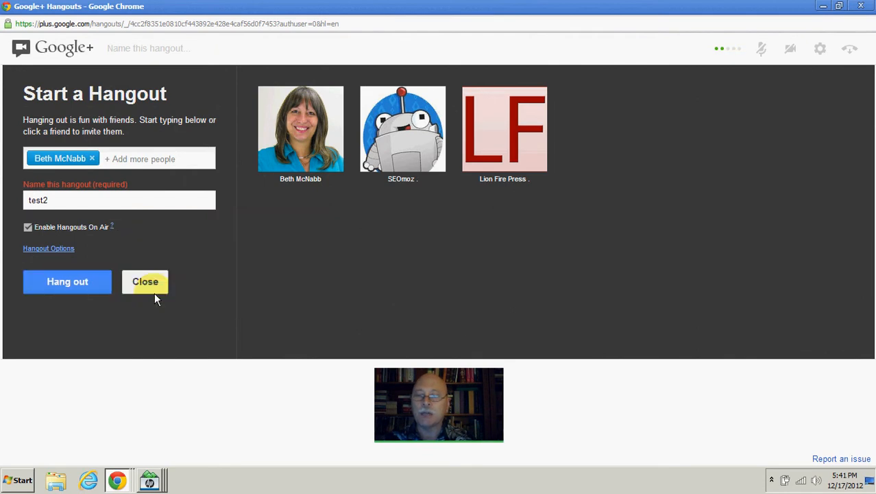
left_click(67, 281)
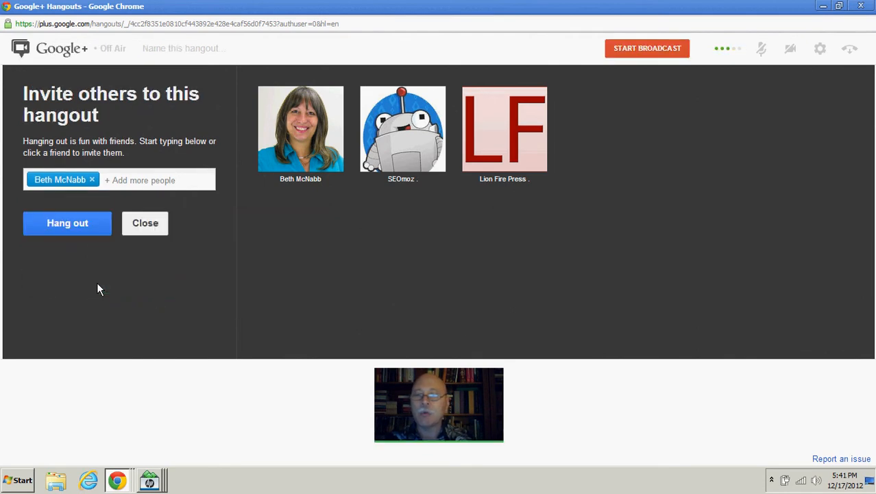
Step: Close the invite panel and request a public broadcast of test2
left_click(67, 223)
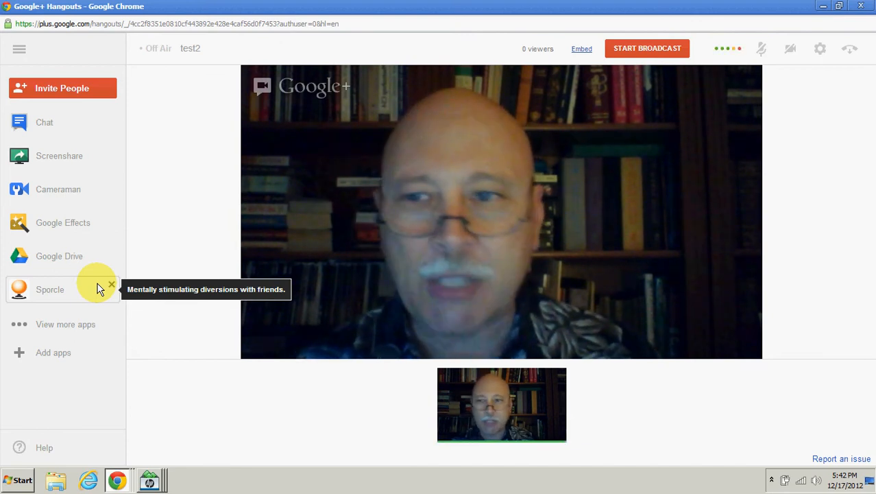
mouse_move(54, 156)
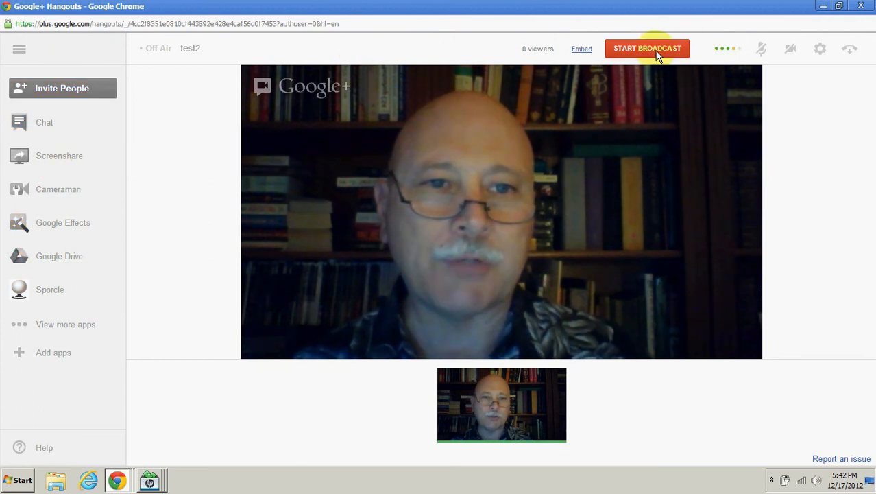
left_click(647, 48)
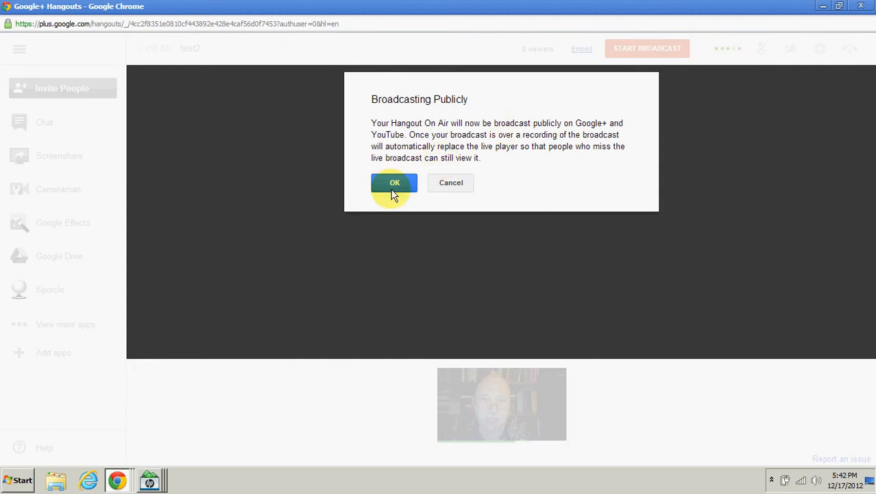
Step: Accept the Broadcasting Publicly confirmation with OK
left_click(394, 182)
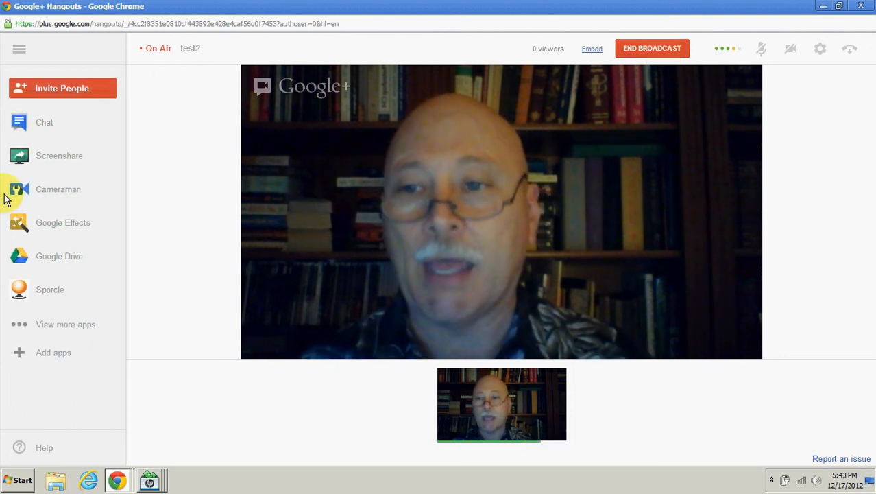
mouse_move(59, 156)
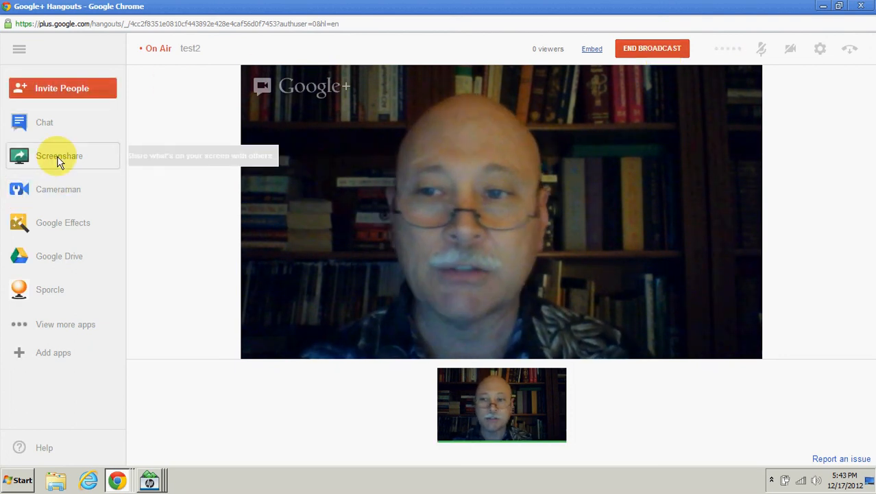
Step: Screenshare the LionFirePress.com Chrome window into the broadcast
left_click(59, 156)
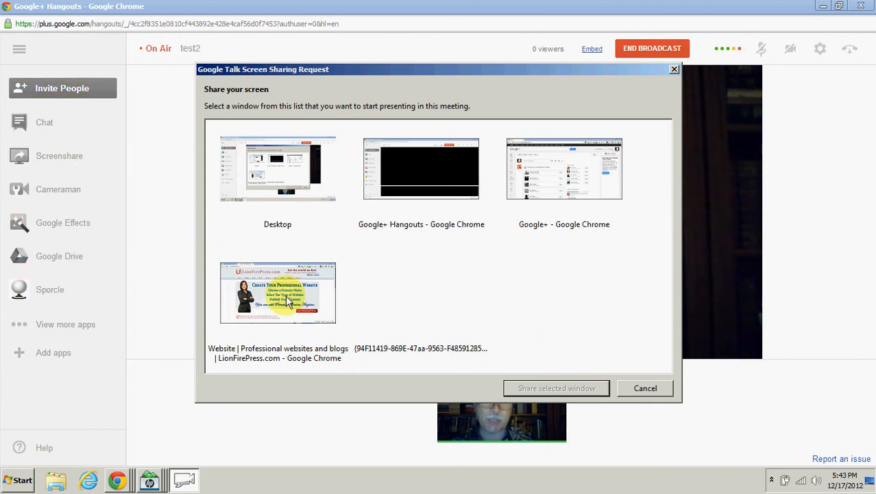
left_click(278, 293)
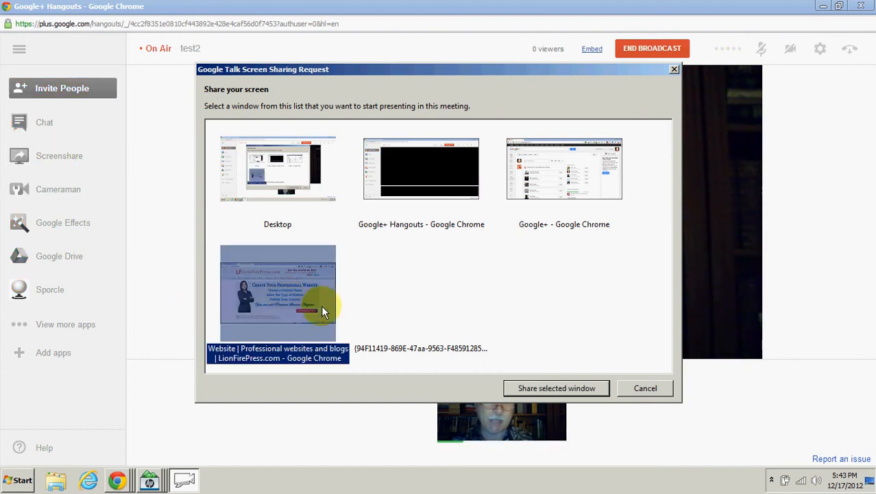
left_click(556, 387)
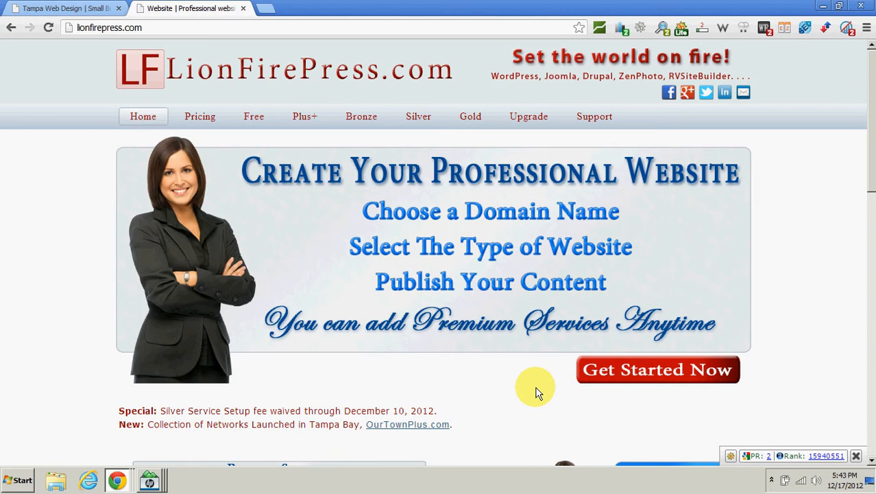
mouse_move(120, 480)
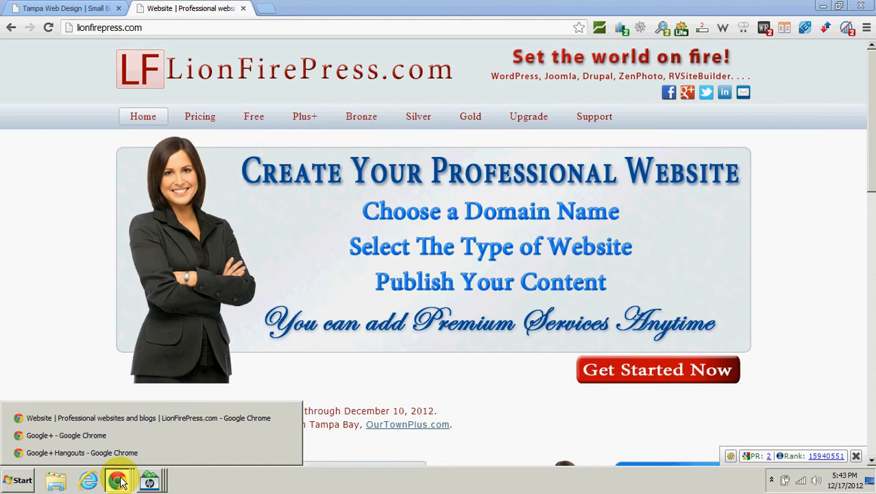
Step: Switch back to the on-air test2 Hangouts window from the taskbar
left_click(82, 452)
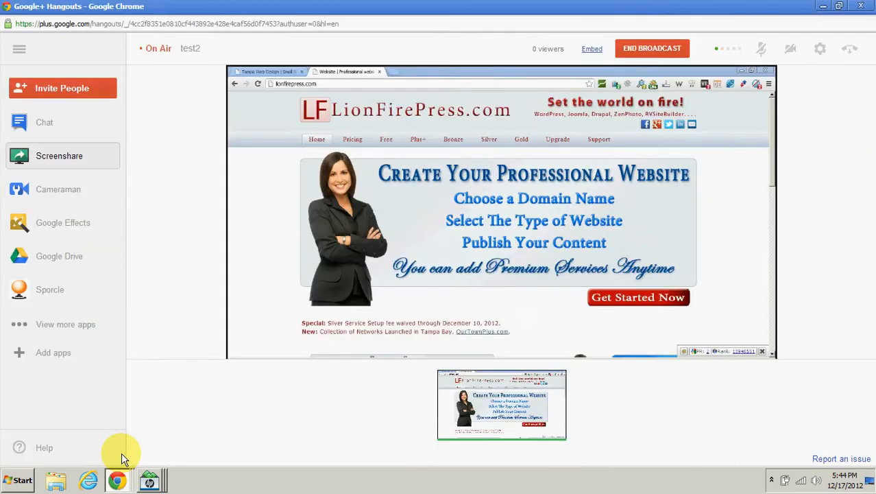
mouse_move(518, 239)
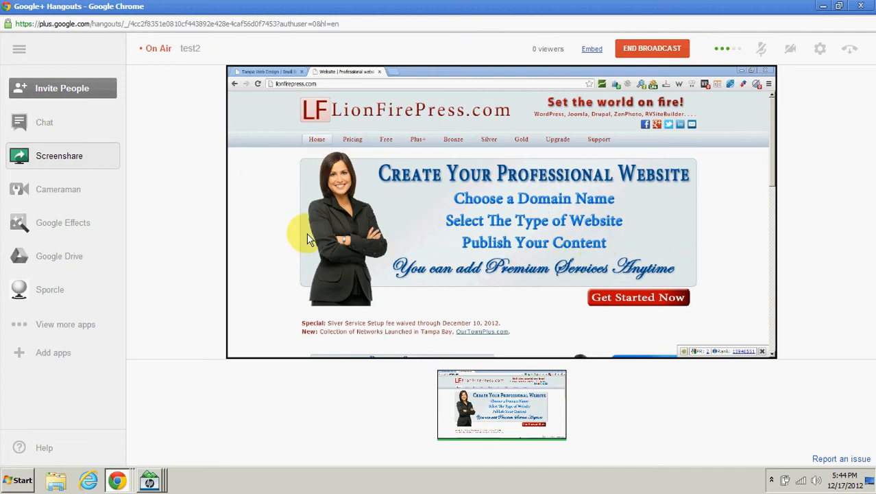
mouse_move(115, 212)
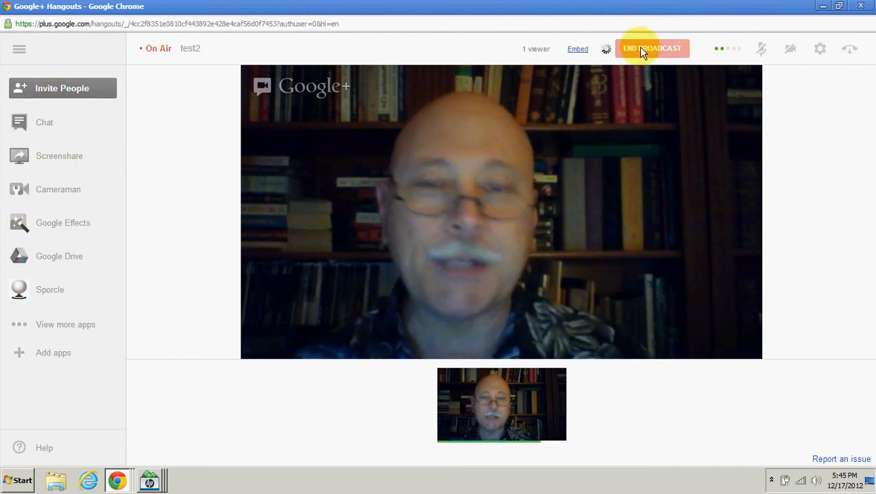
Step: End the test2 broadcast, dismiss the notice, exit, and close the 'hangout is over' dialog
left_click(652, 48)
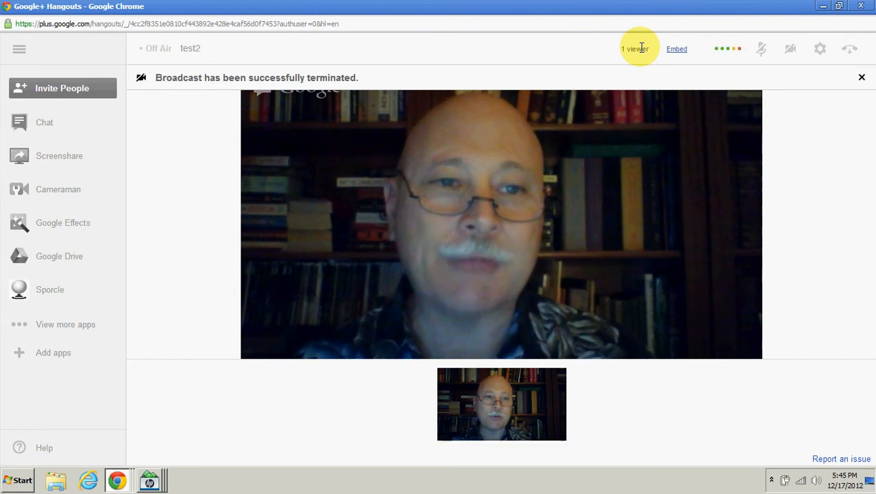
left_click(862, 77)
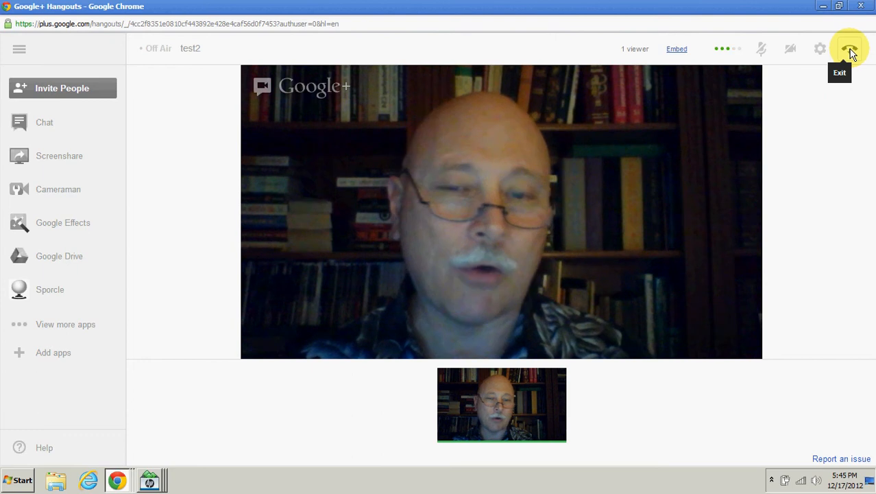
left_click(850, 49)
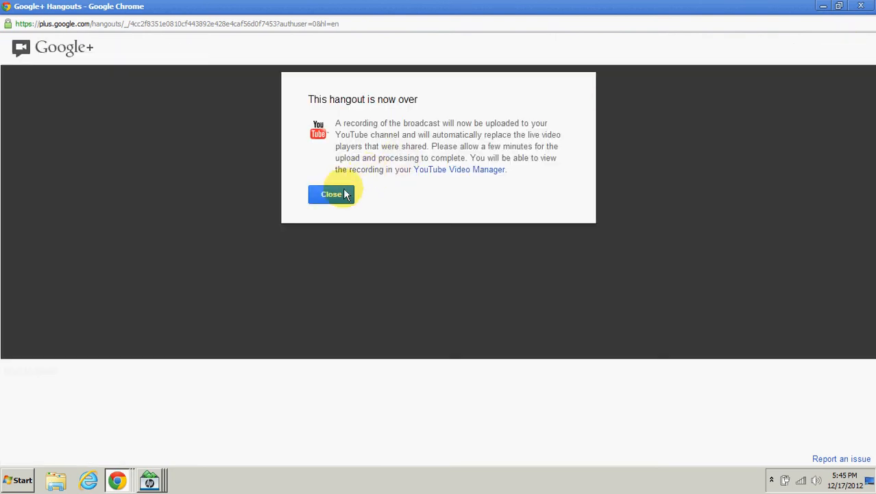
left_click(331, 194)
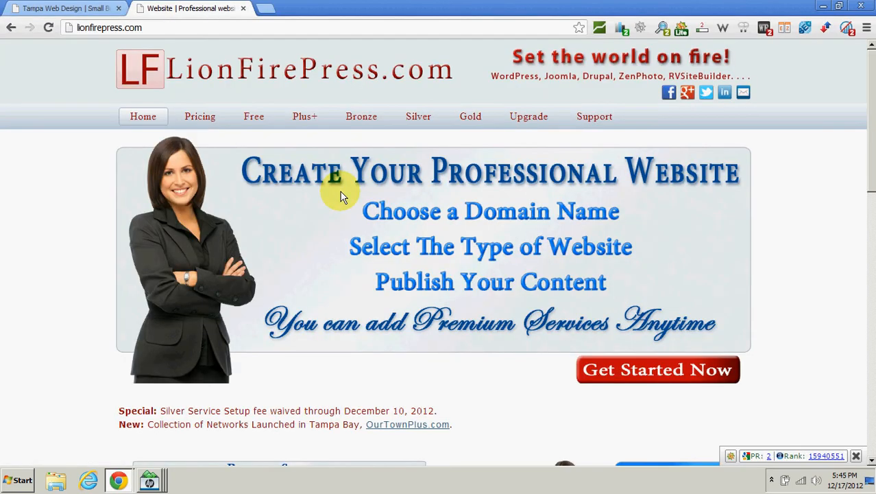
mouse_move(103, 480)
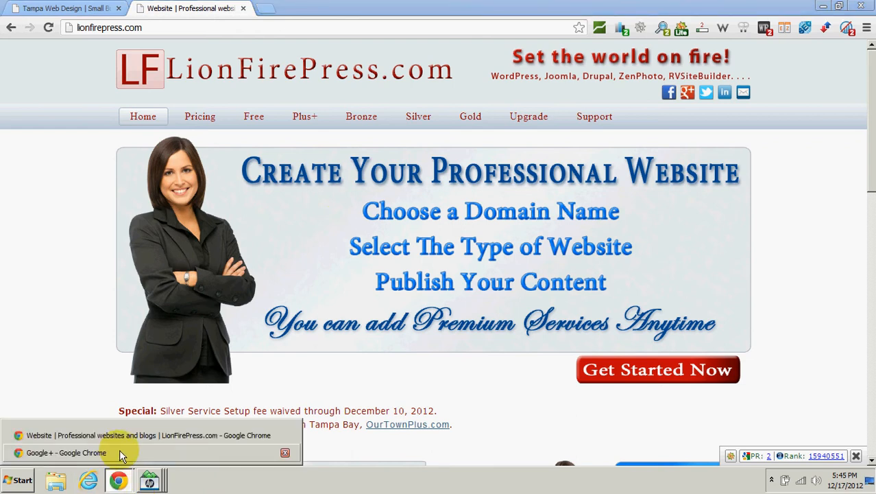
Step: Reload the Google+ stream, scroll to the test2 post, and open its comment box
left_click(66, 452)
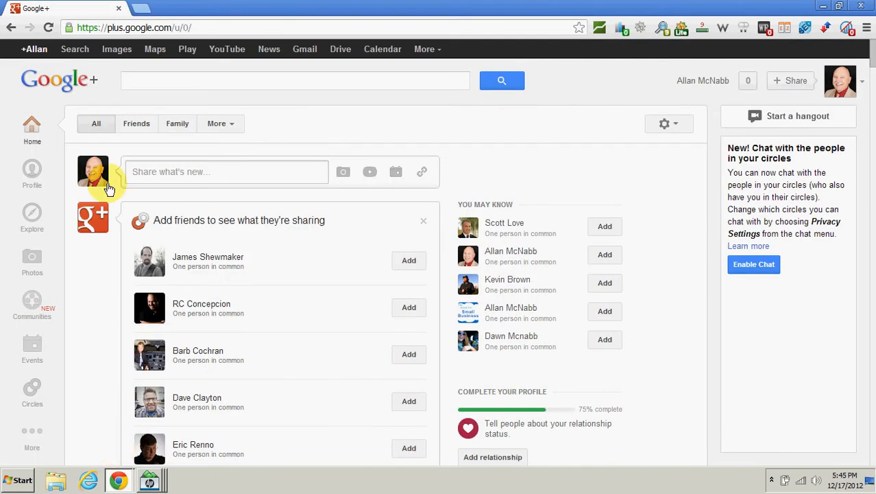
left_click(48, 28)
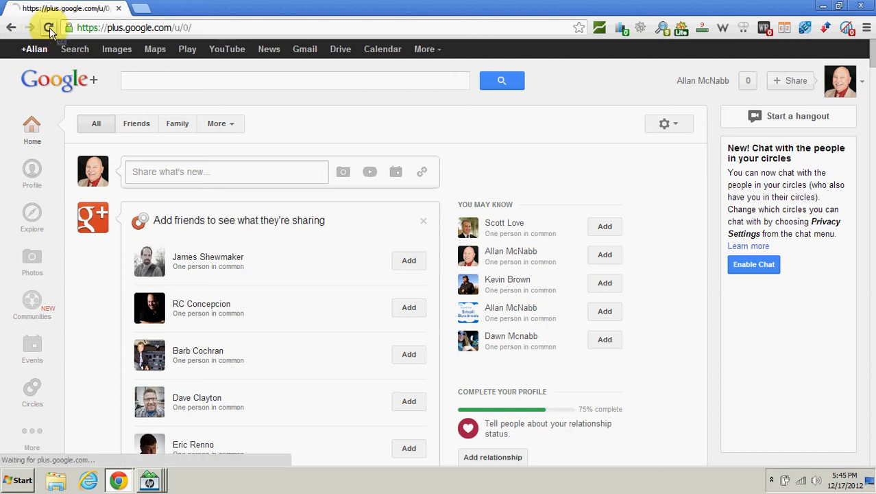
left_click(48, 27)
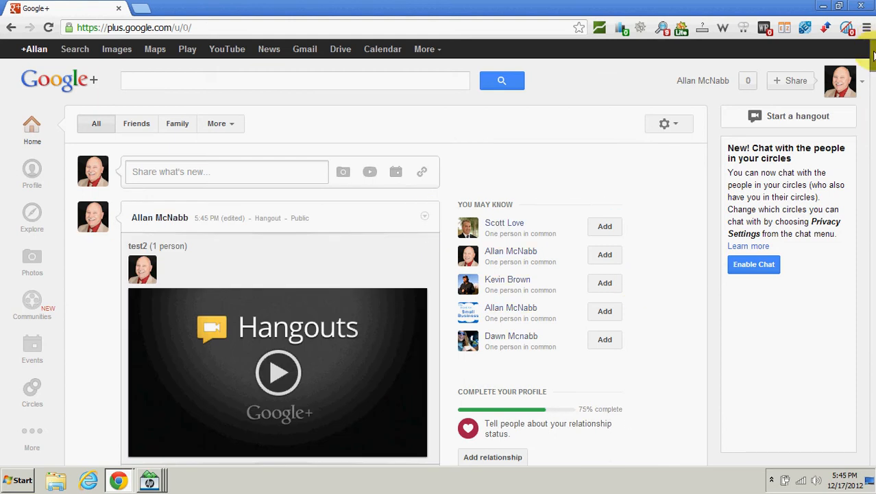
scroll("down", 3)
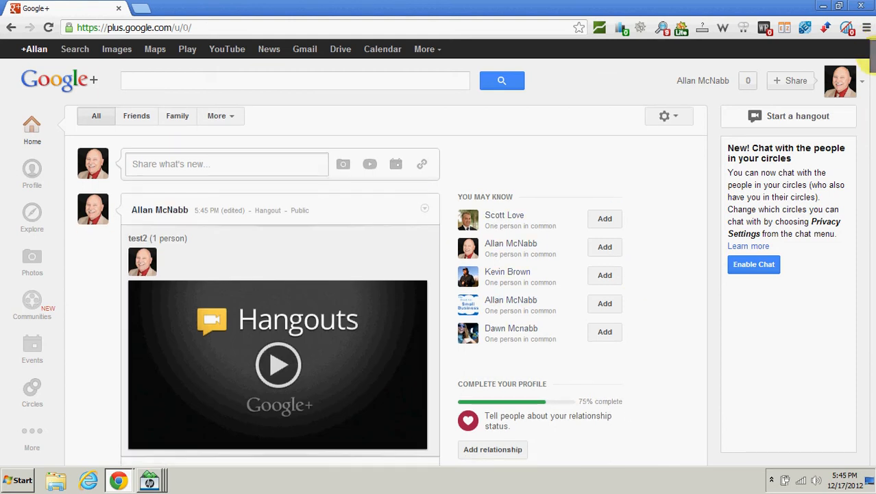
scroll("down", 3)
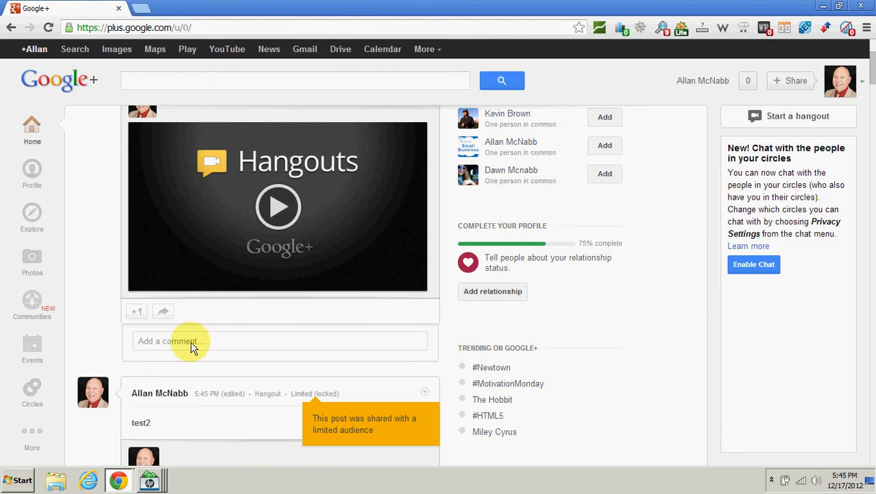
left_click(192, 341)
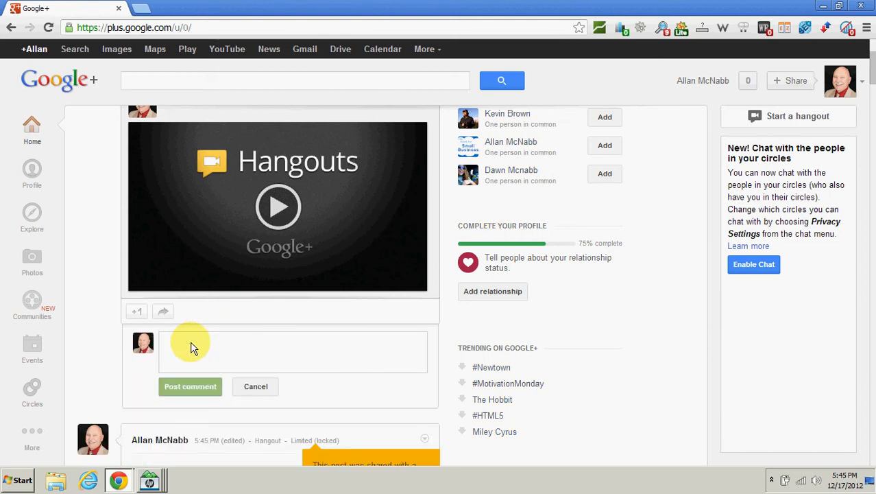
Step: Type the multi-line comment 'This is… points… url' and begin a # hashtag line
type("th")
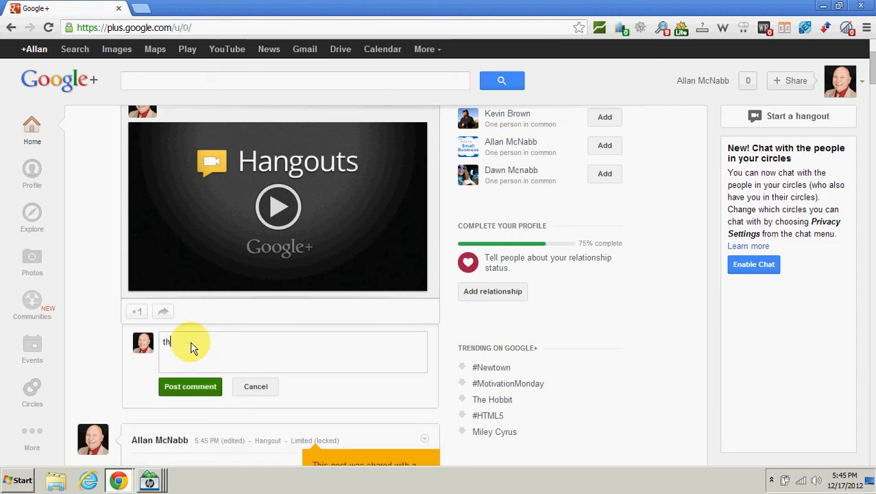
type("THIS")
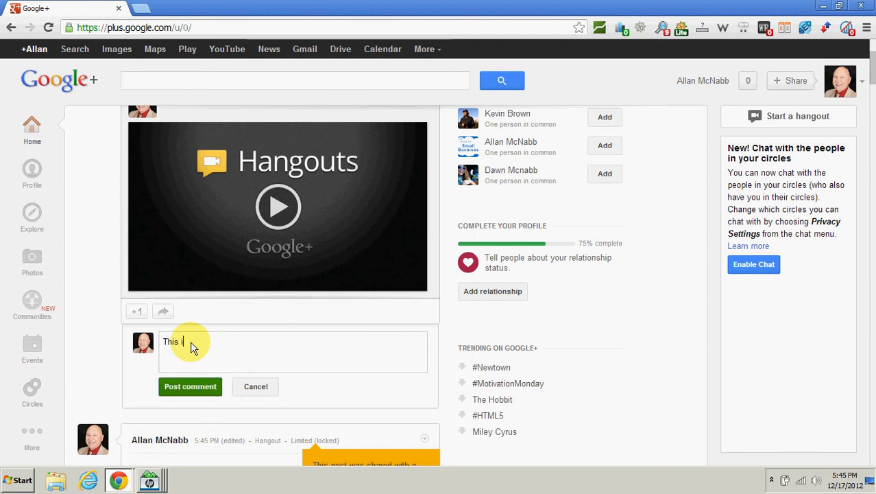
type("s")
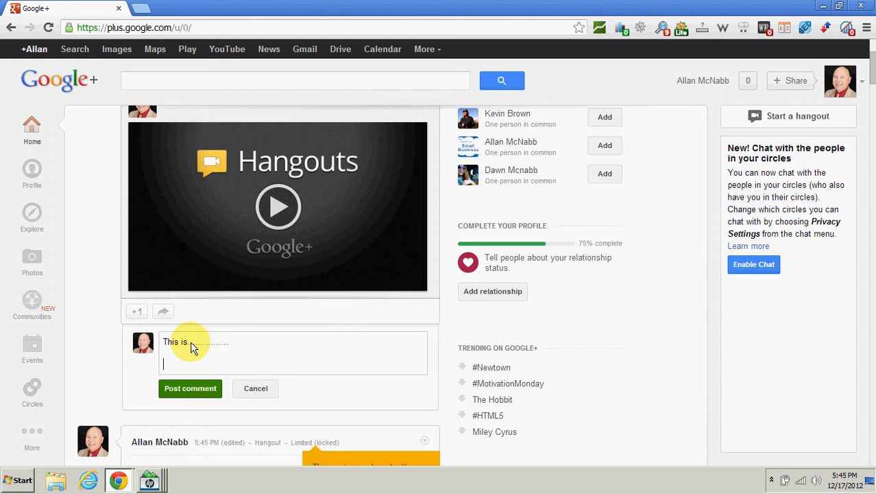
type("points.")
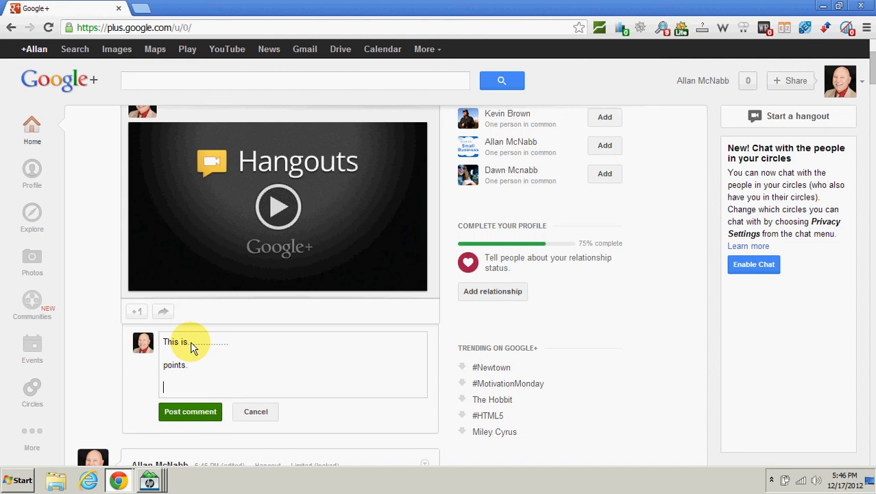
type("url")
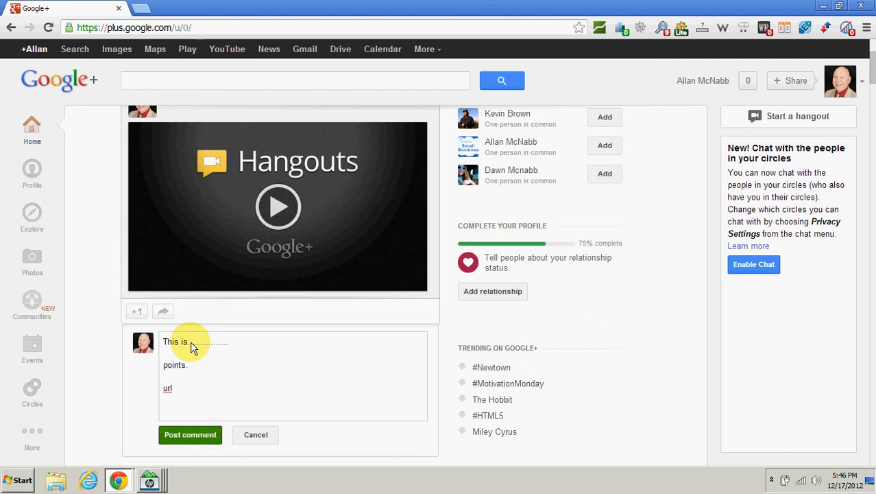
left_click(165, 410)
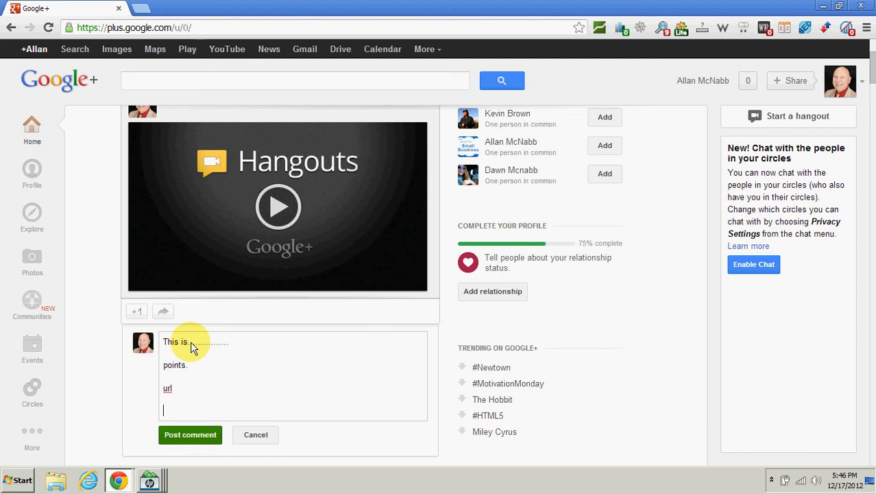
type("#")
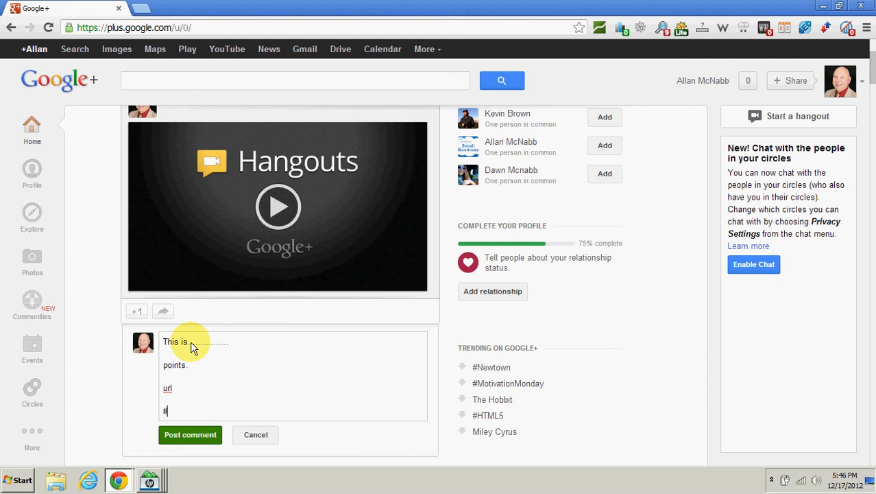
Step: Finish typing the #webdesign hashtag by accepting the autocomplete suggestion
type("w")
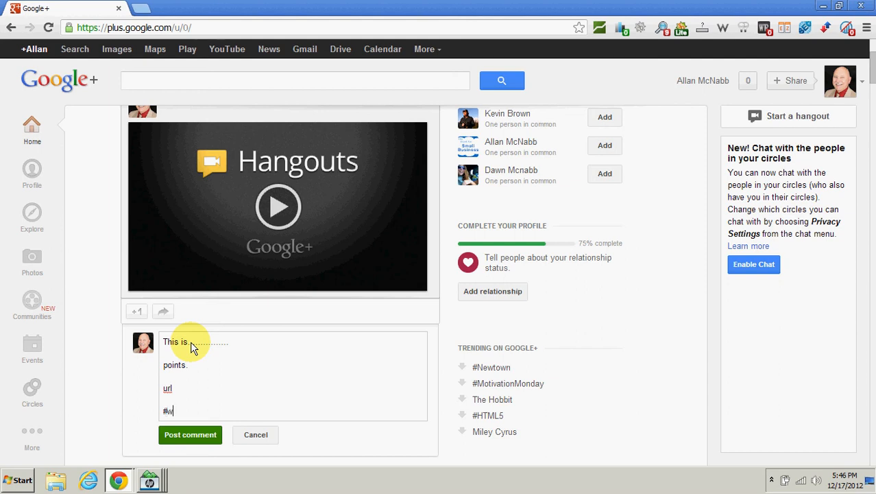
type("ebde")
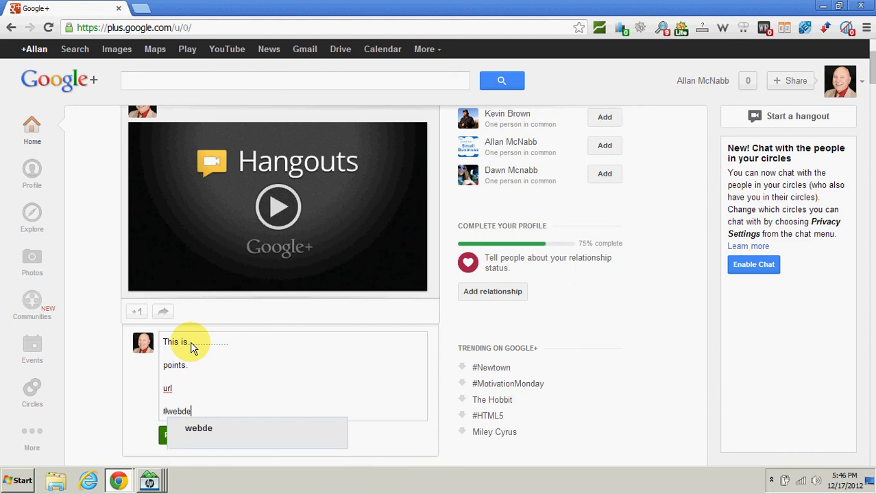
type("si")
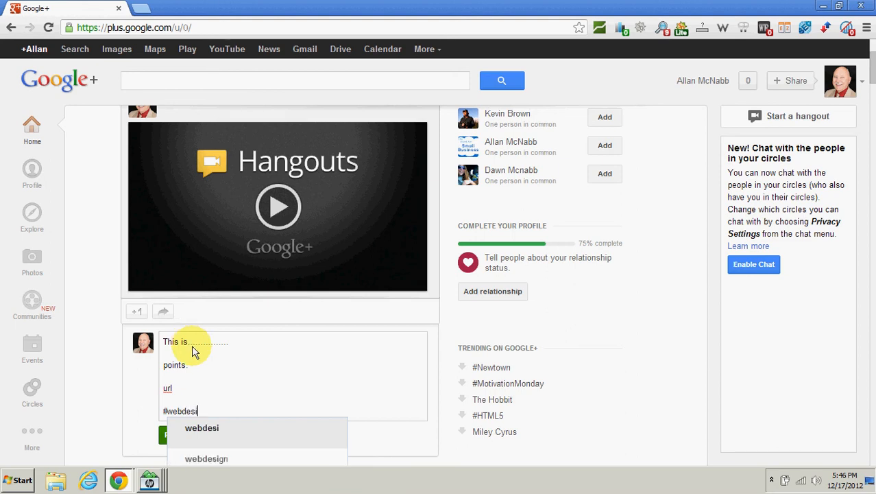
left_click(206, 458)
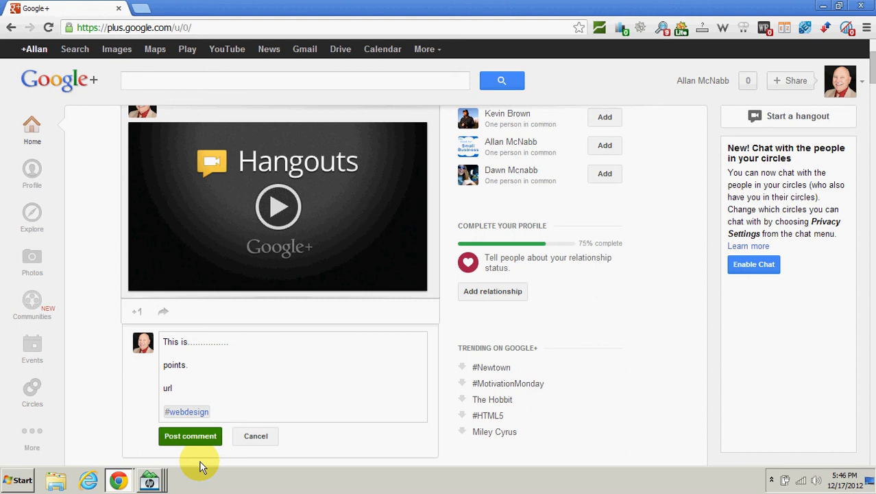
mouse_move(4, 401)
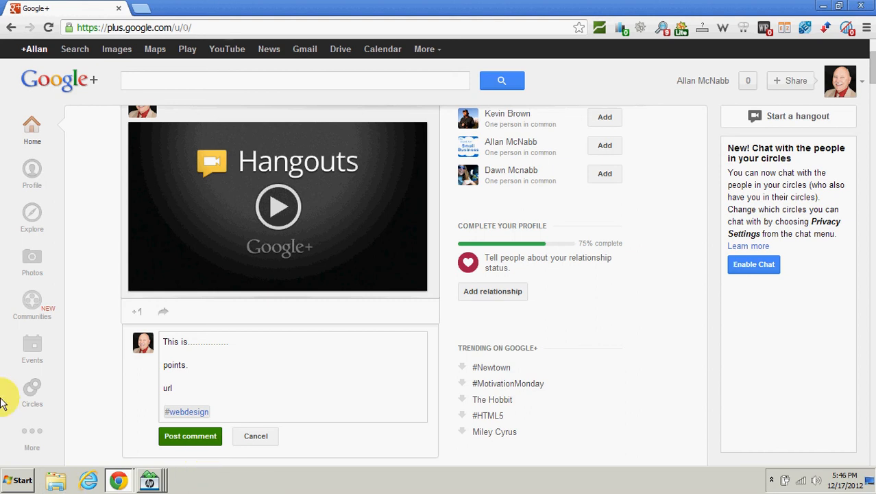
mouse_move(278, 401)
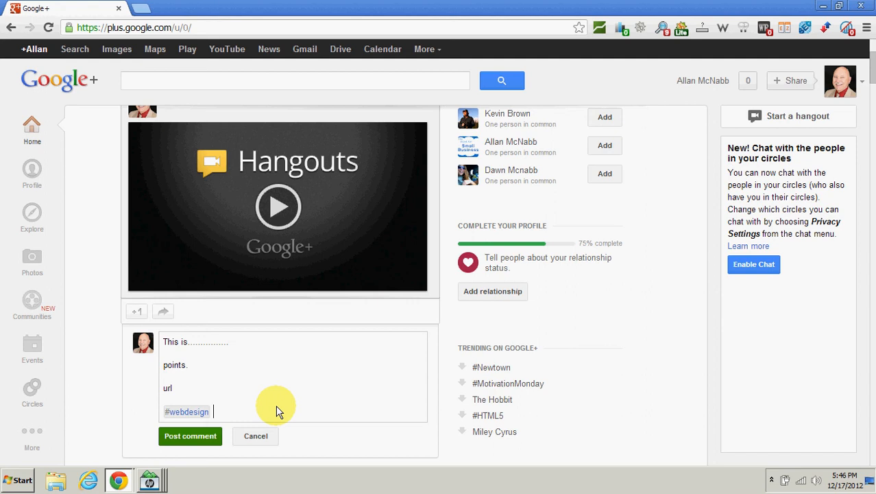
Step: Add the #backupandstorage hashtag from the autocomplete suggestions
type("#")
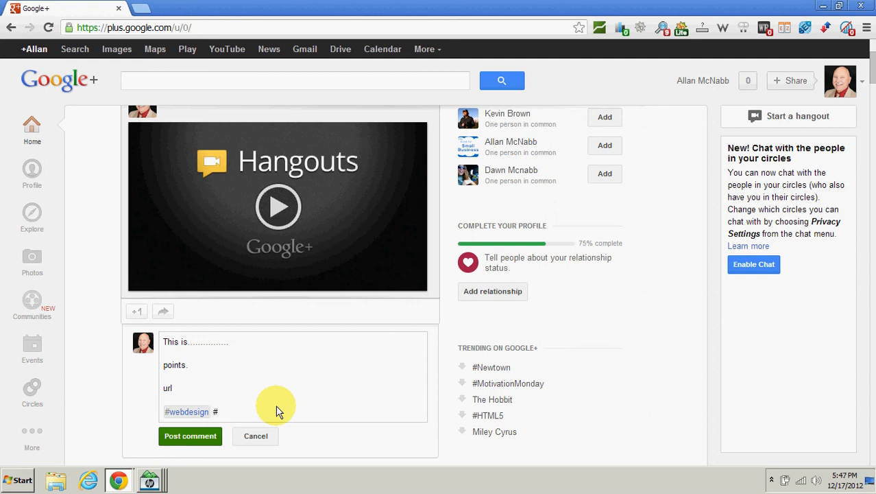
type("bacj")
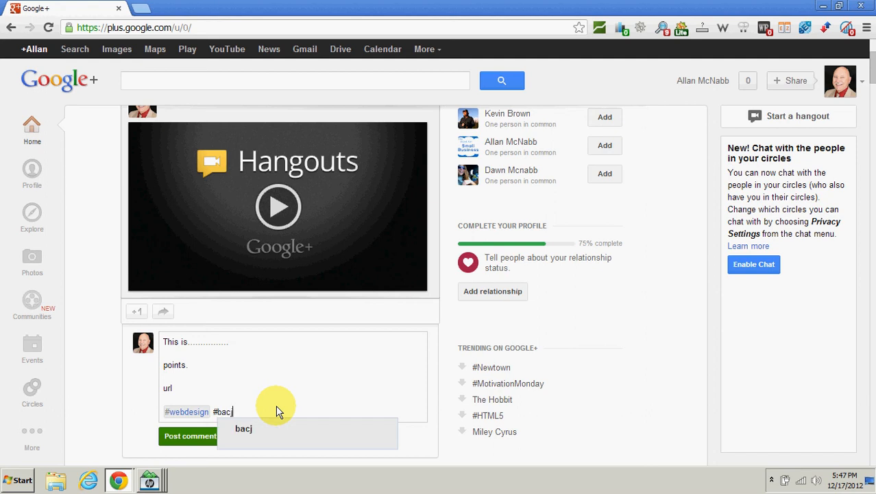
key("BackSpace")
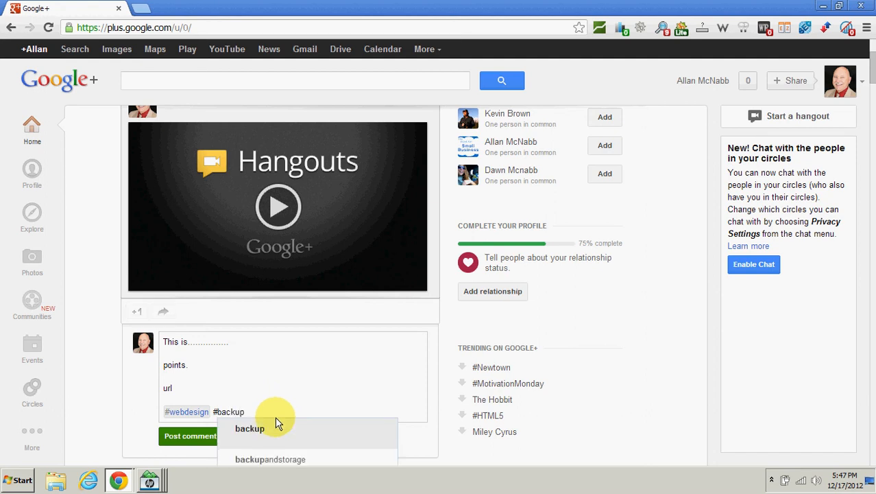
left_click(271, 459)
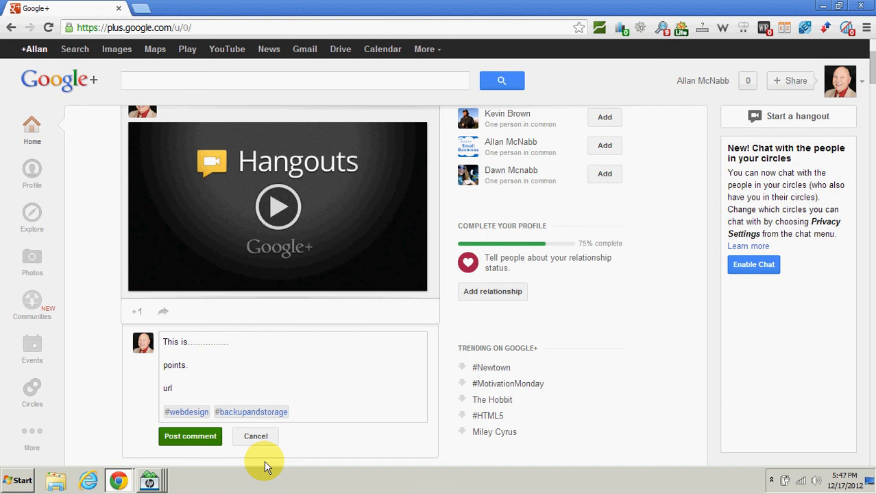
Step: Post the comment with #webdesign and #backupandstorage under the Hangouts video
left_click(190, 436)
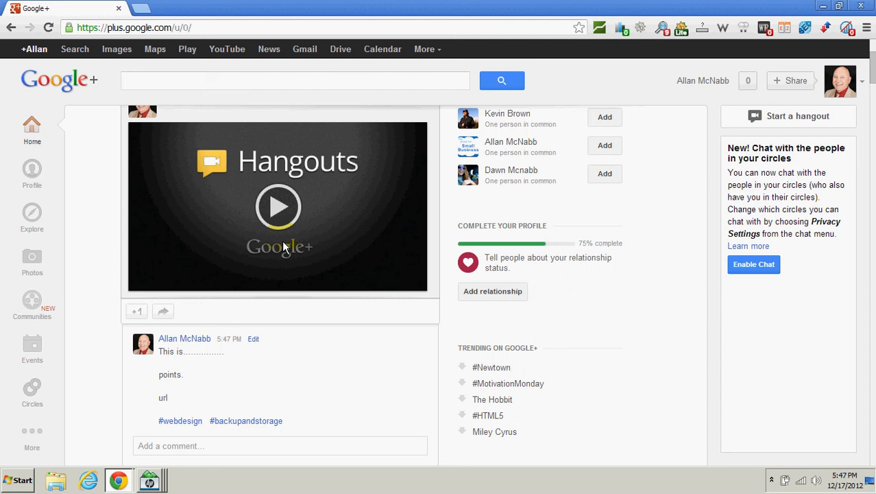
mouse_move(221, 361)
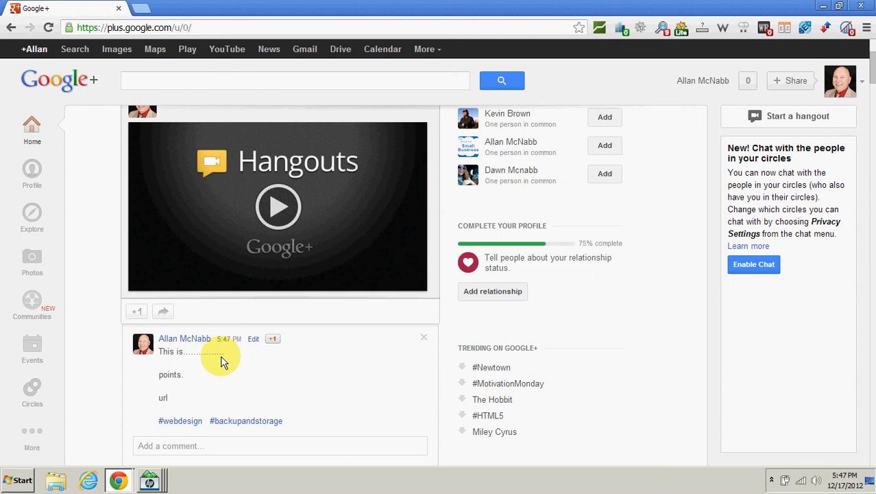
mouse_move(211, 378)
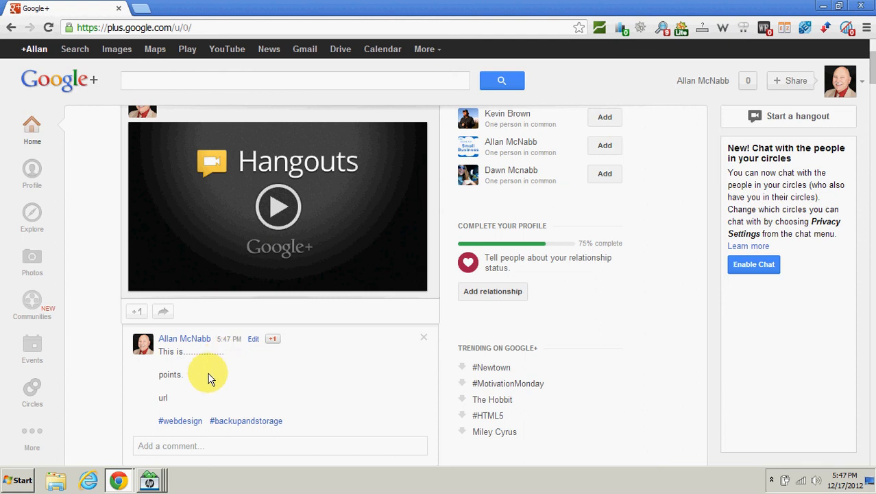
mouse_move(200, 389)
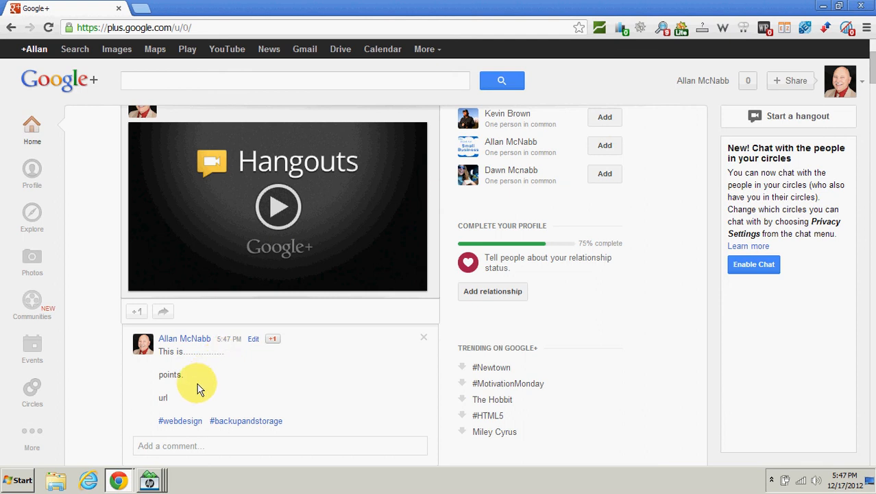
mouse_move(194, 400)
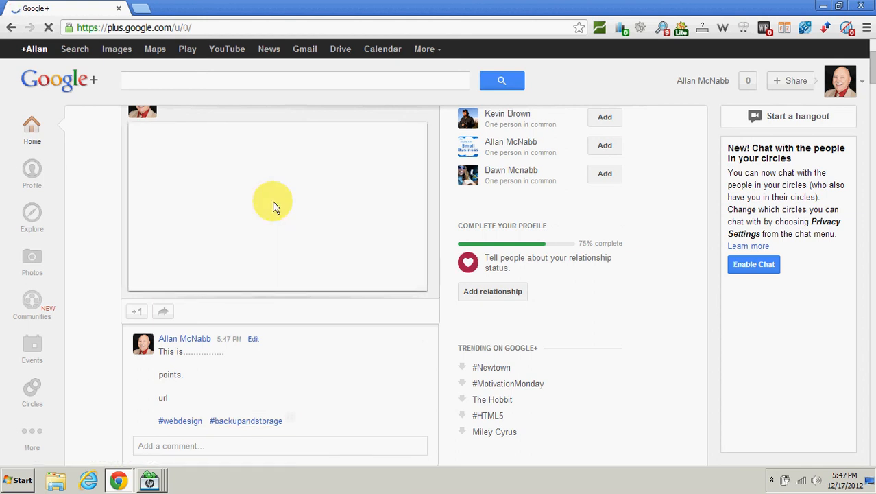
Step: Play the test2 video inline in the post and stop it about five seconds in
left_click(277, 205)
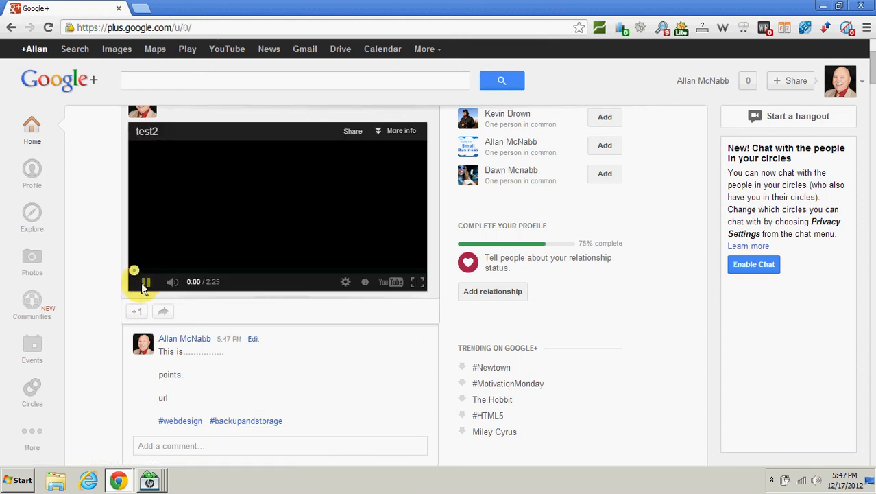
left_click(146, 281)
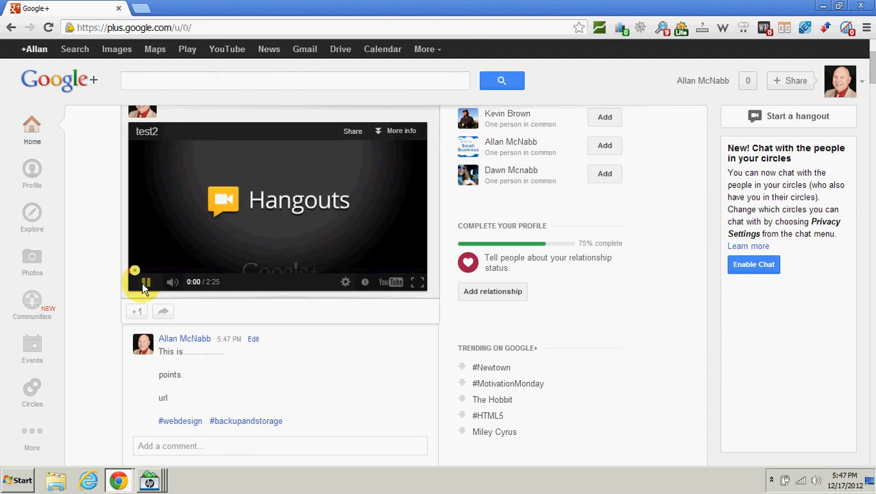
left_click(146, 281)
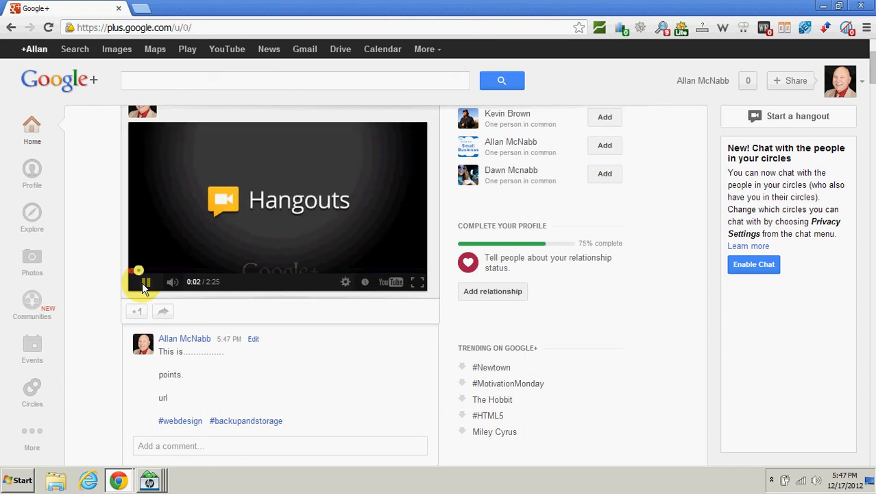
left_click(144, 282)
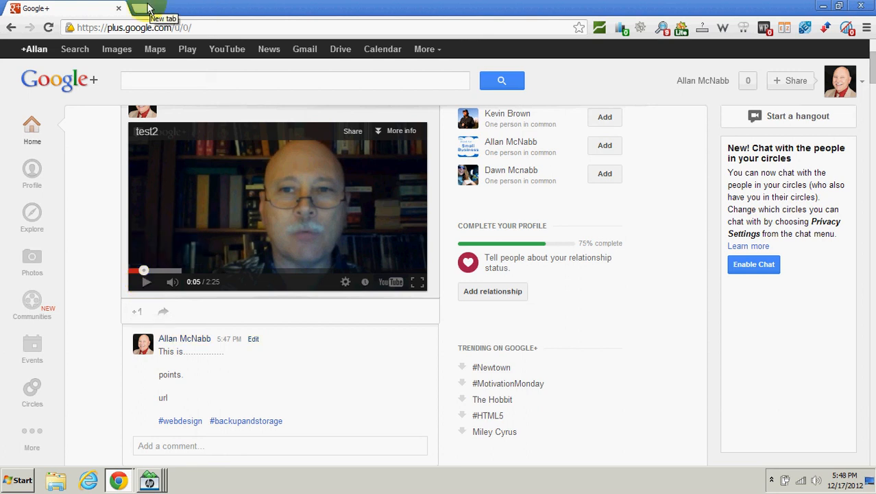
Step: In a new tab, open YouTube's Video Manager uploads list from the account menu
left_click(165, 18)
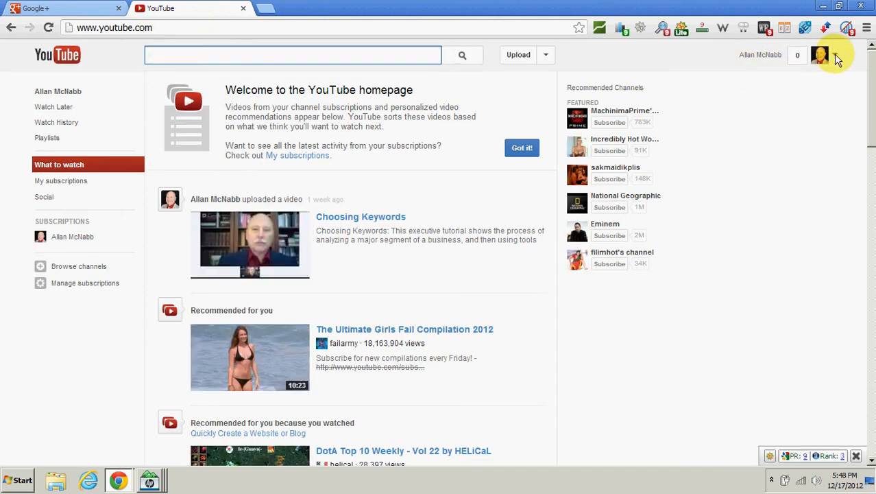
left_click(820, 55)
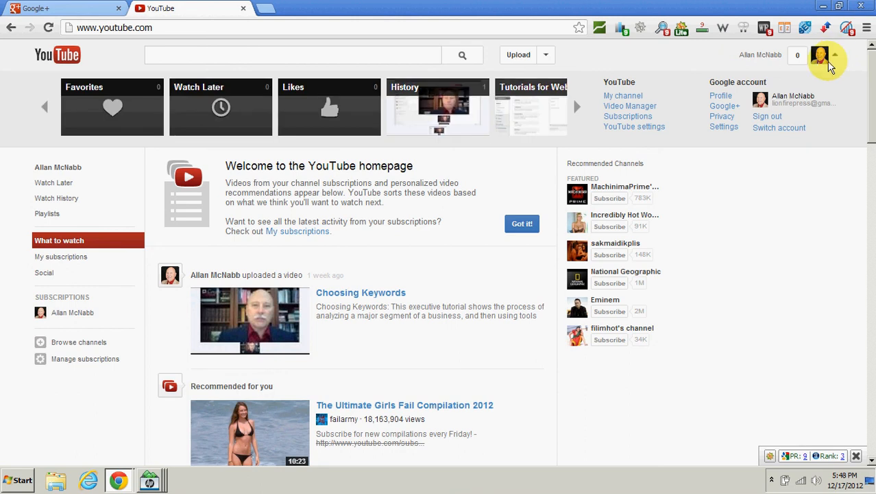
mouse_move(630, 105)
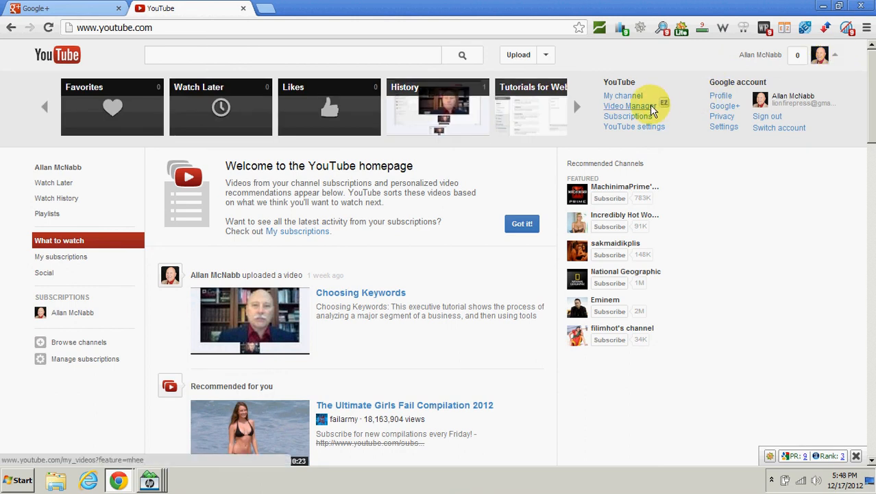
left_click(630, 106)
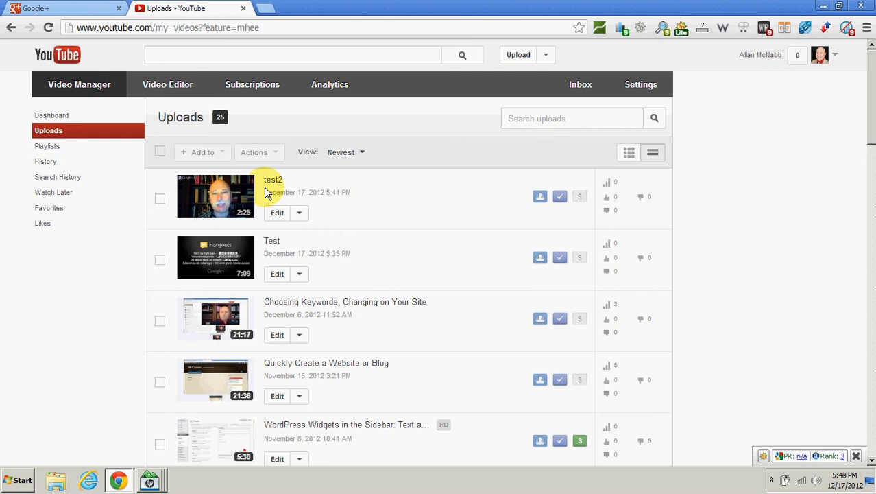
Step: Open test2 from Uploads, scroll its watch page, and pause it about six seconds in
left_click(216, 196)
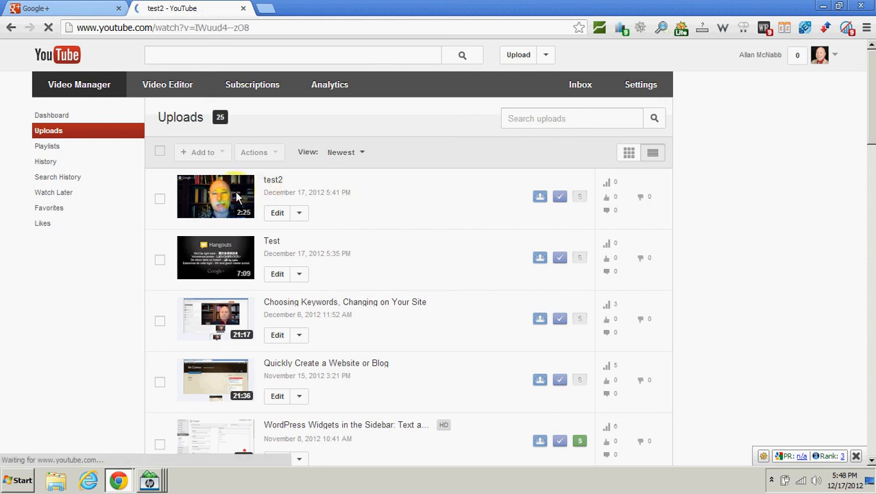
left_click(216, 196)
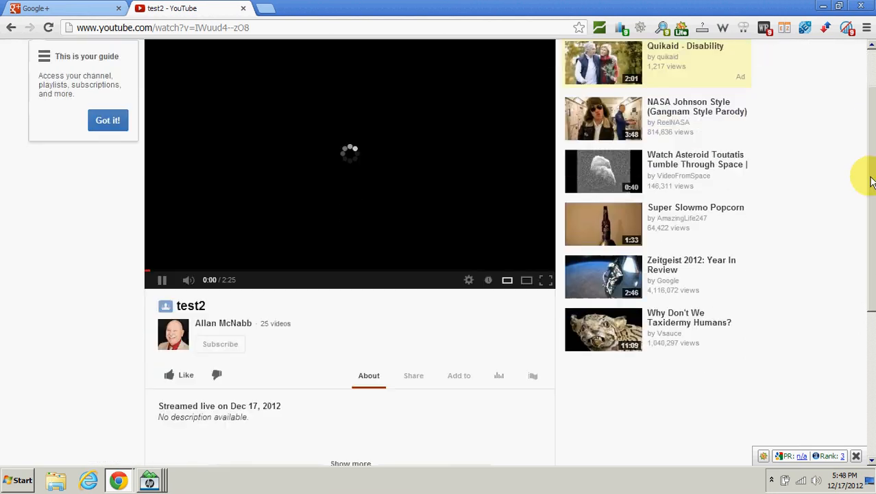
scroll("down", 3)
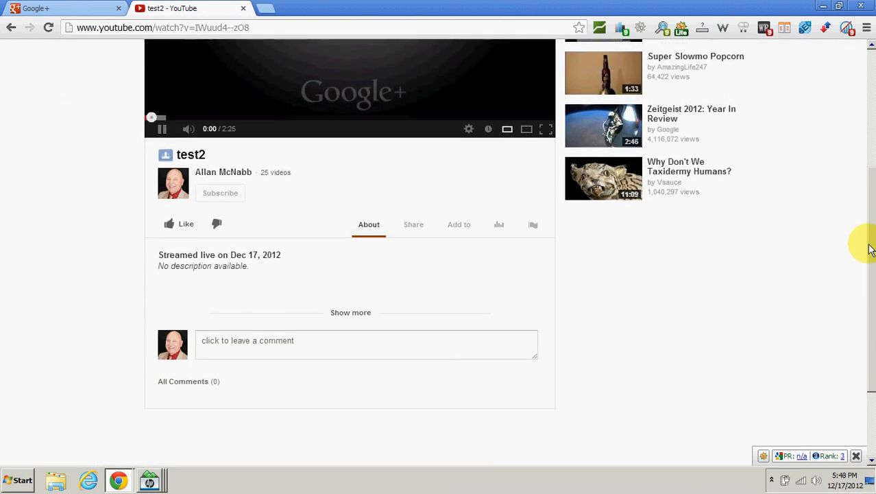
scroll("down", 3)
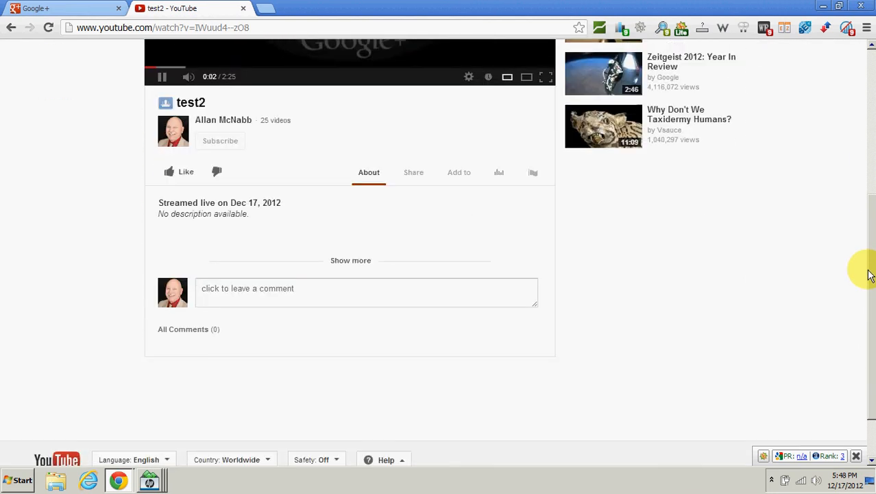
scroll("down", 3)
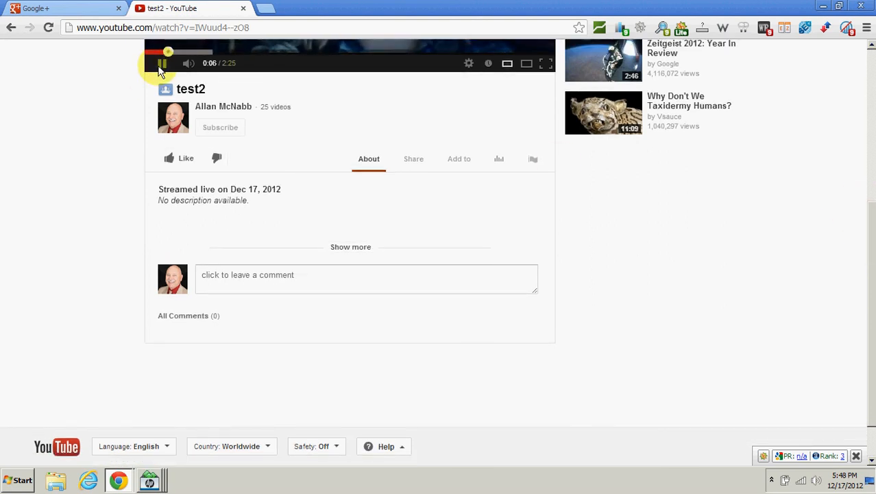
left_click(162, 63)
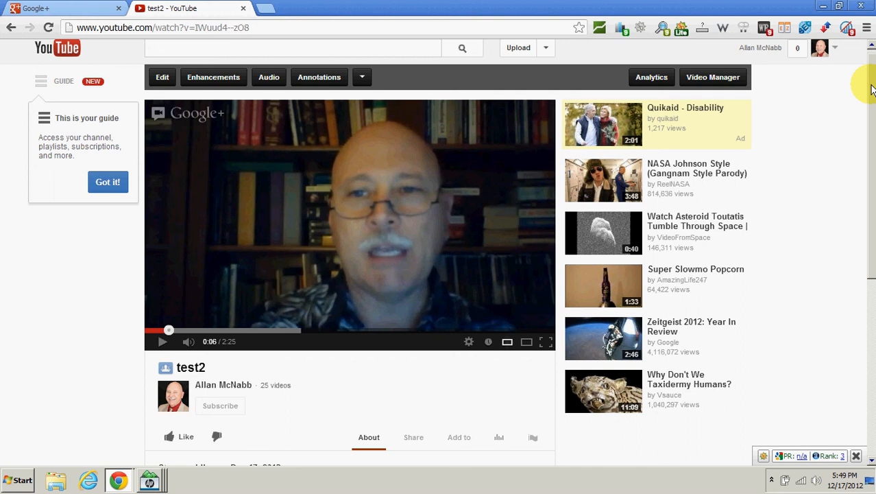
mouse_move(641, 150)
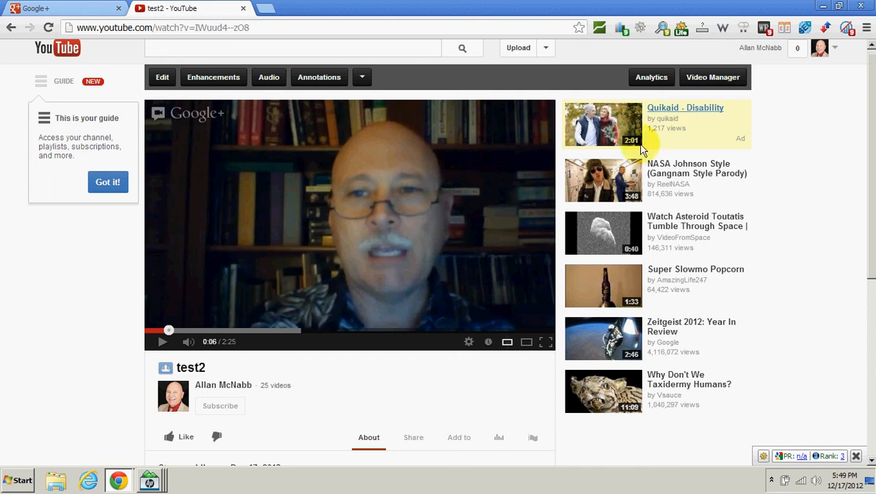
mouse_move(549, 113)
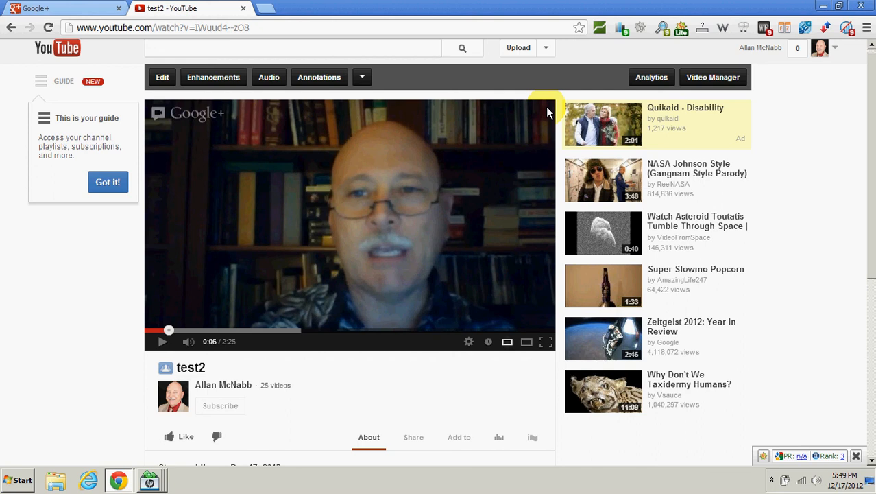
mouse_move(786, 479)
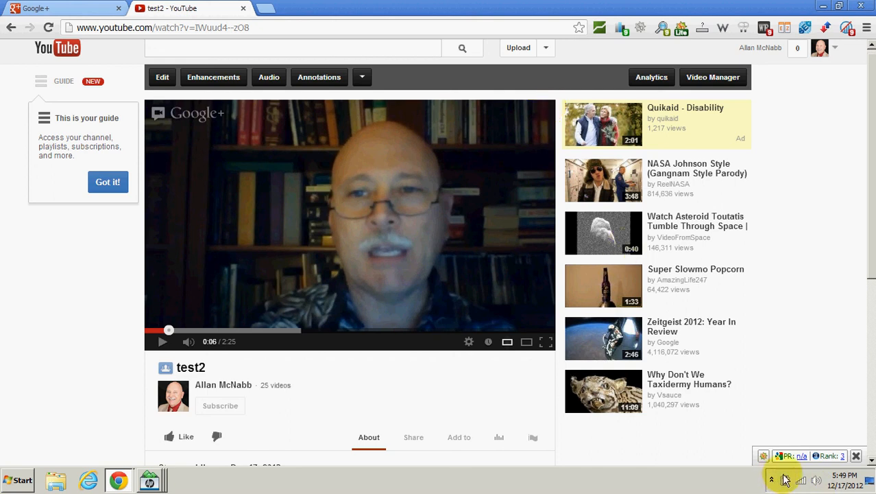
left_click(785, 479)
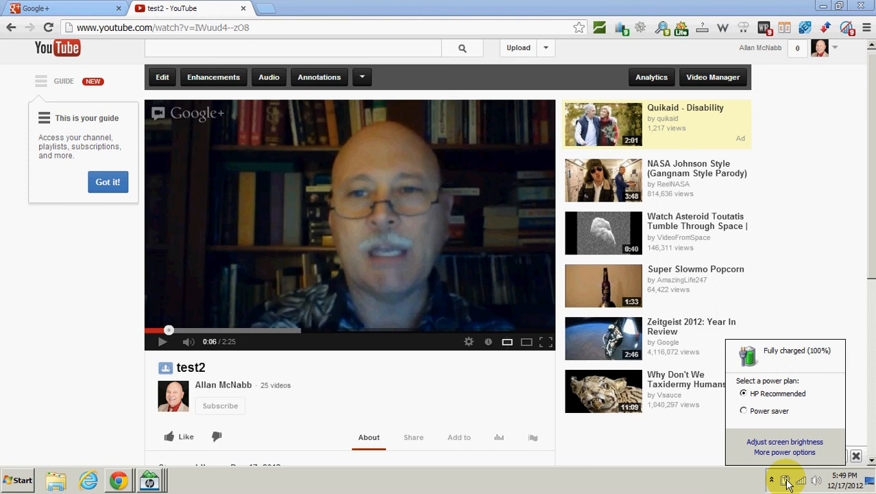
left_click(772, 480)
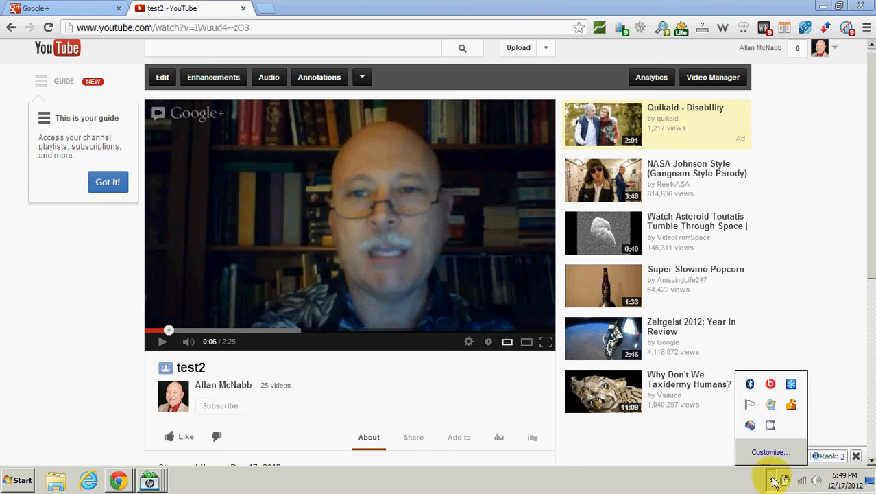